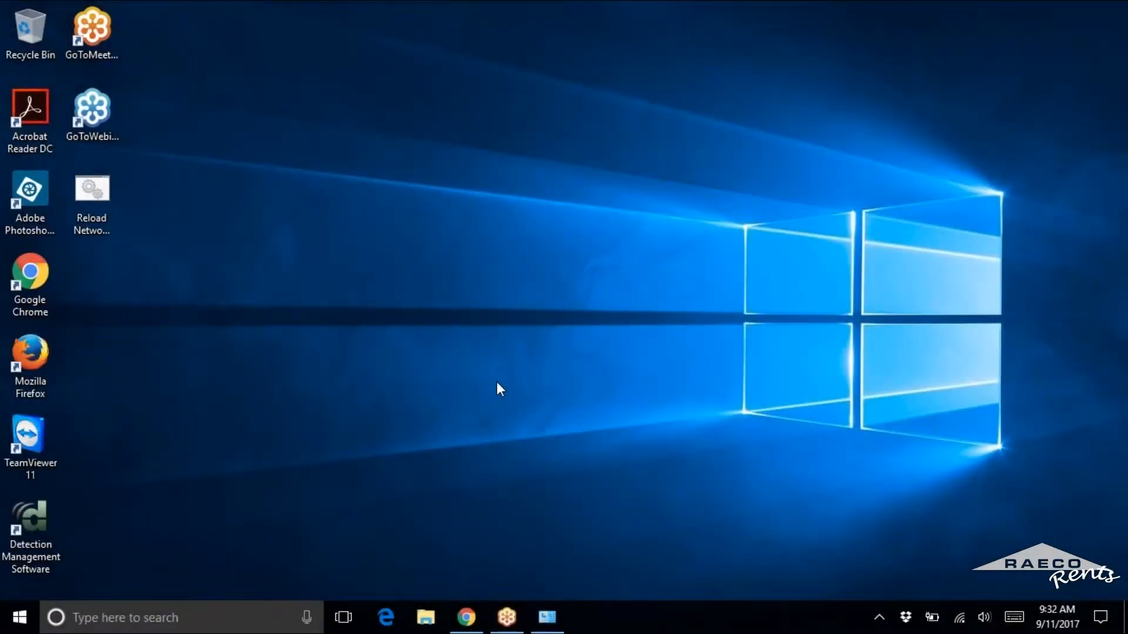
# - Launch Detection Management Software from its desktop shortcut
pyautogui.click(588, 617)
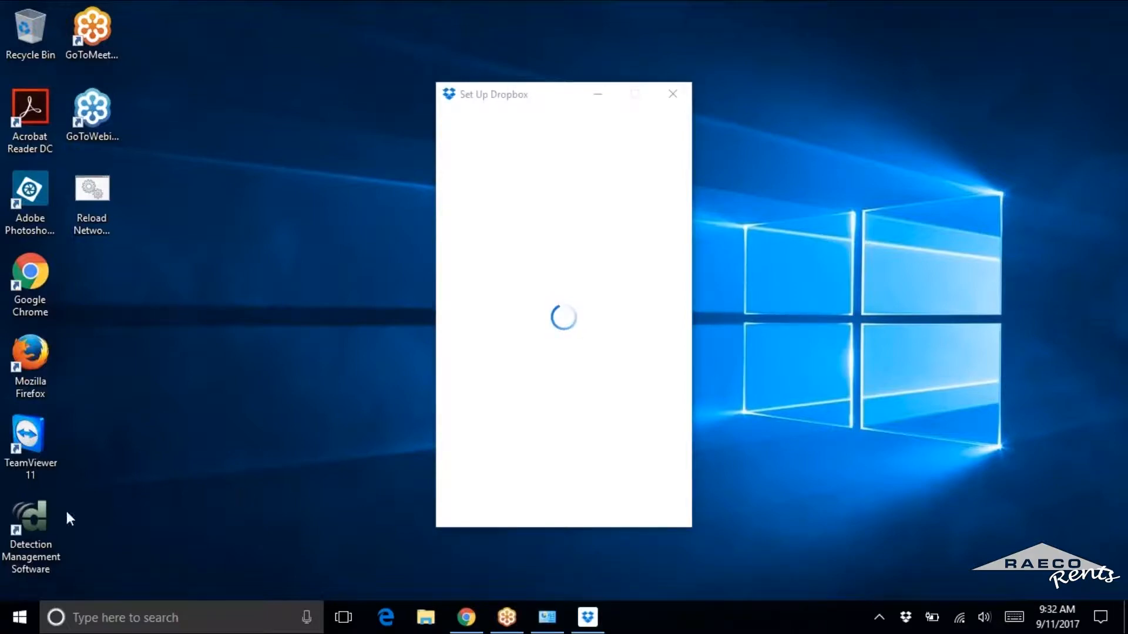
pyautogui.click(30, 525)
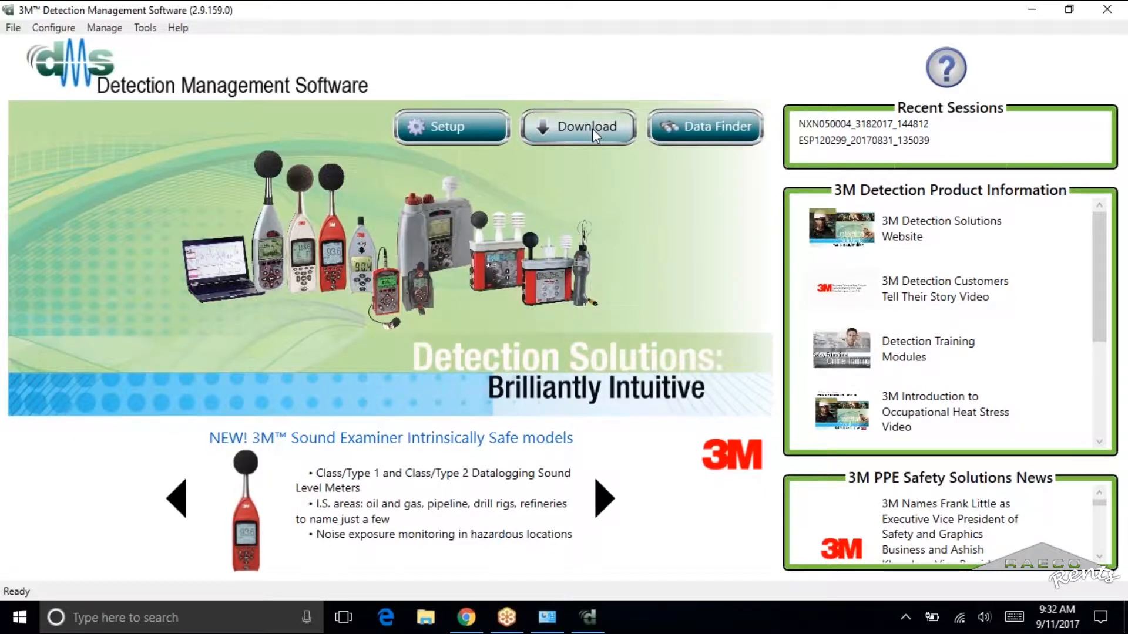
# - Go to Download and choose the Edge dosimeter under Noise Dosimetry
pyautogui.click(577, 126)
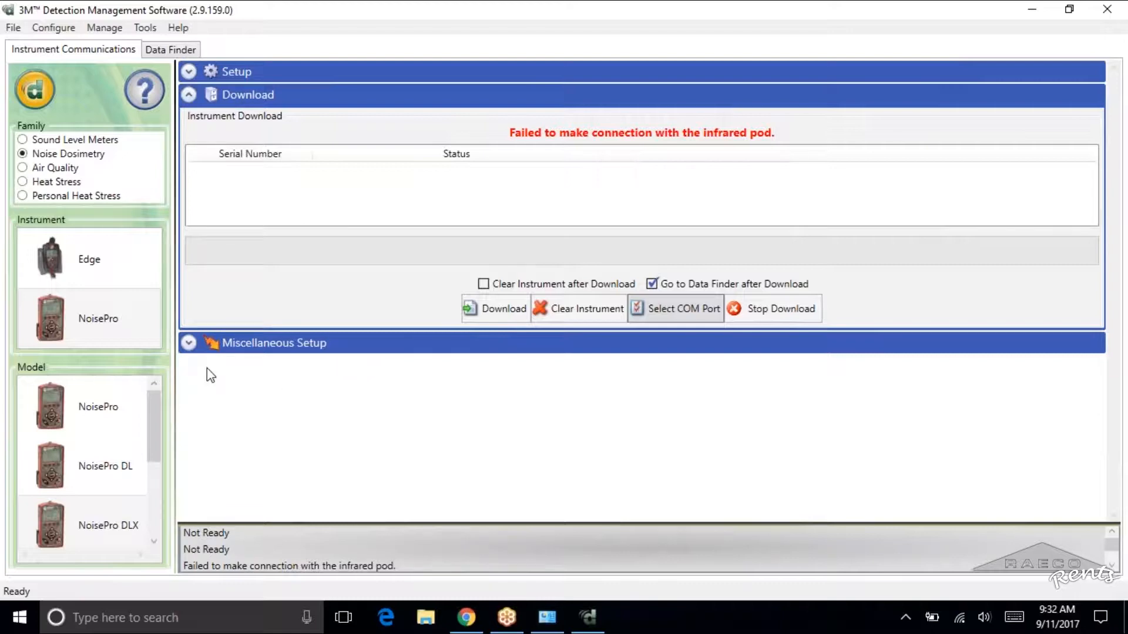
pyautogui.click(88, 258)
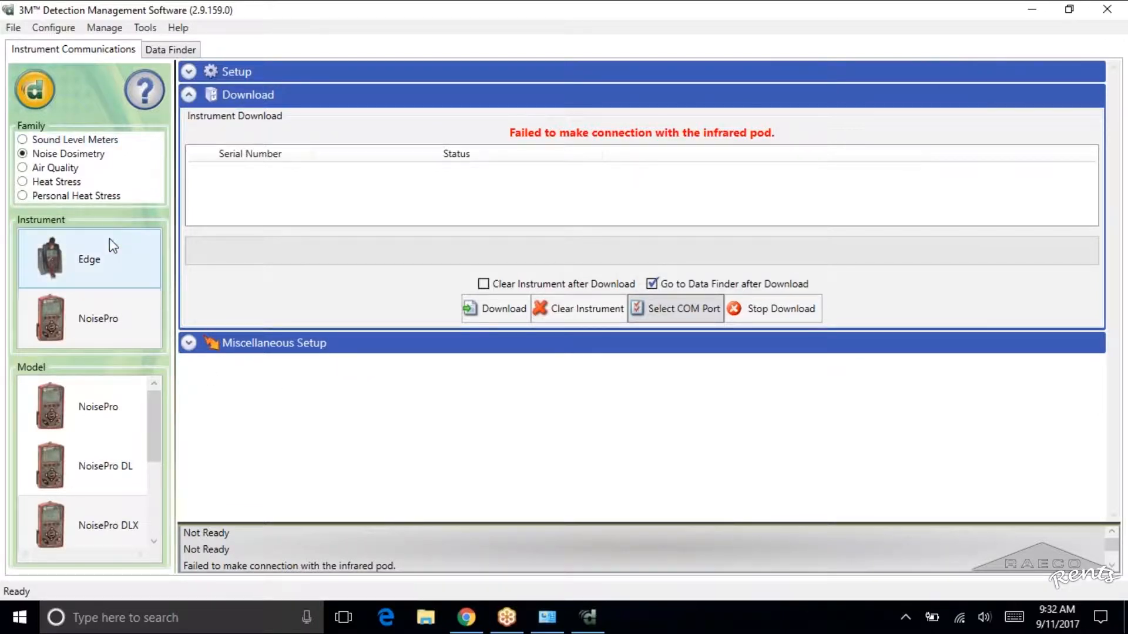
pyautogui.moveTo(111, 267)
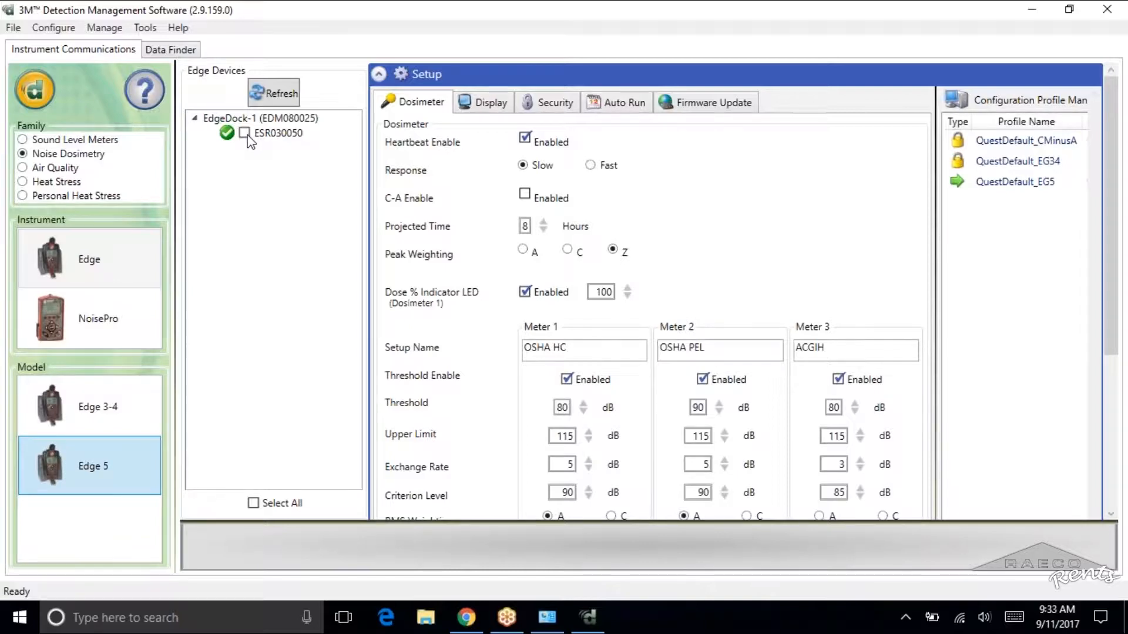
pyautogui.moveTo(252, 191)
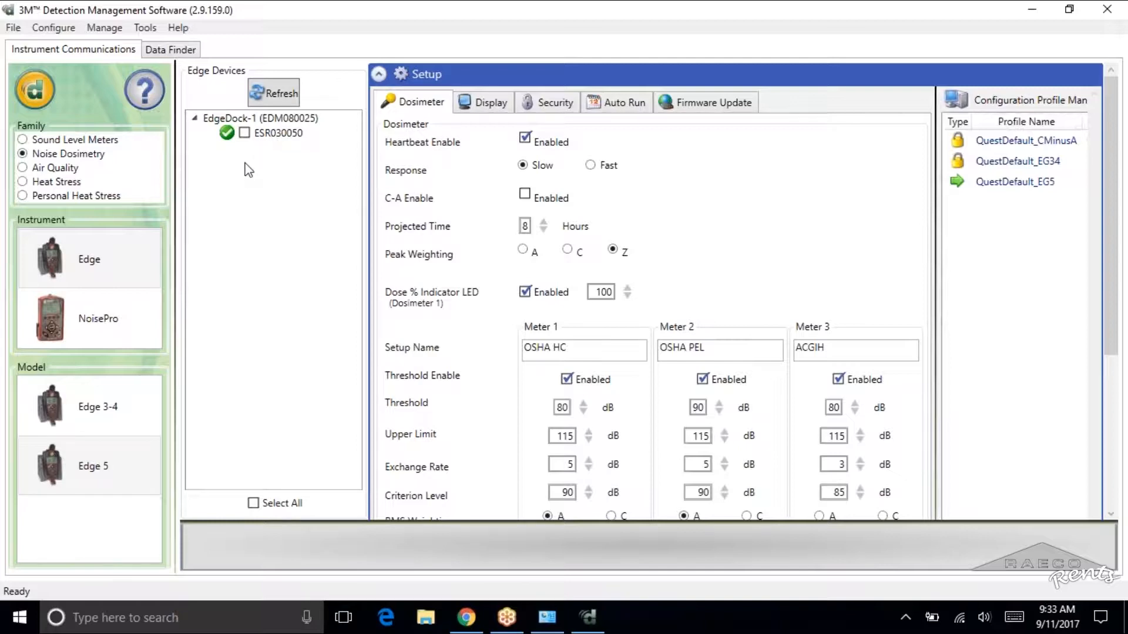
# - Download session data from Edge 5 ESR030050 without clearing the instrument's memory
pyautogui.click(244, 133)
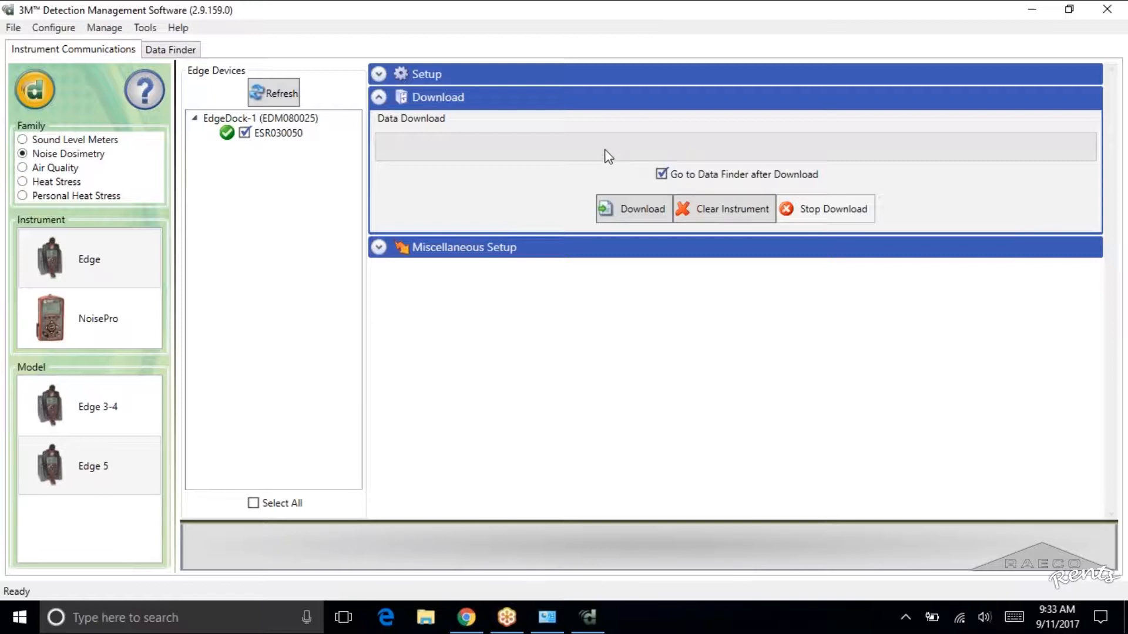
pyautogui.moveTo(226, 61)
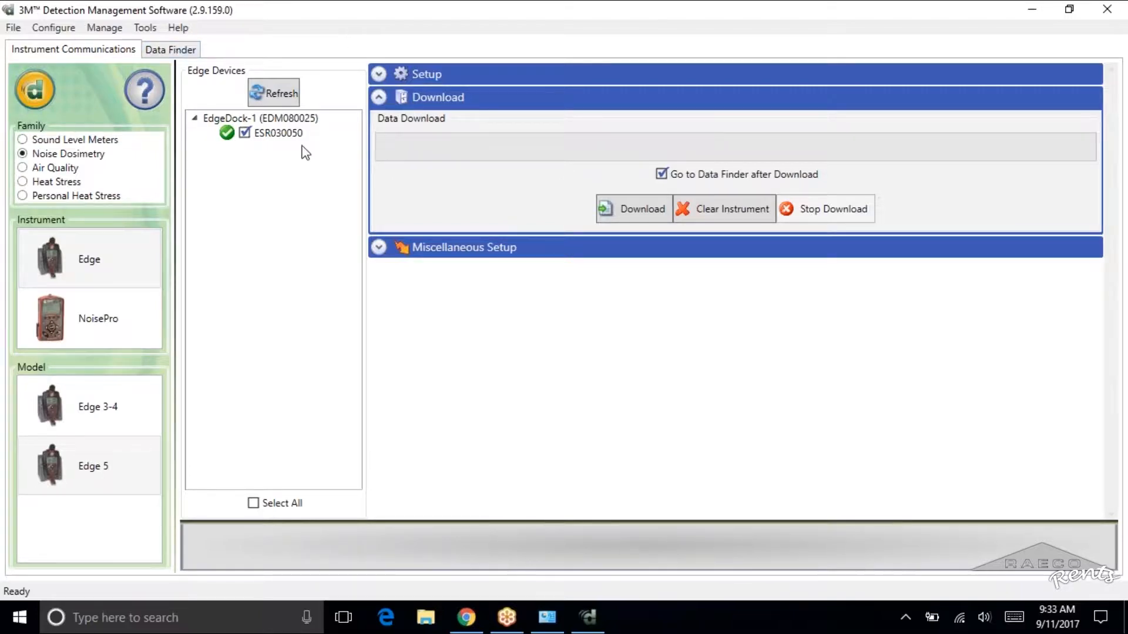
pyautogui.click(633, 209)
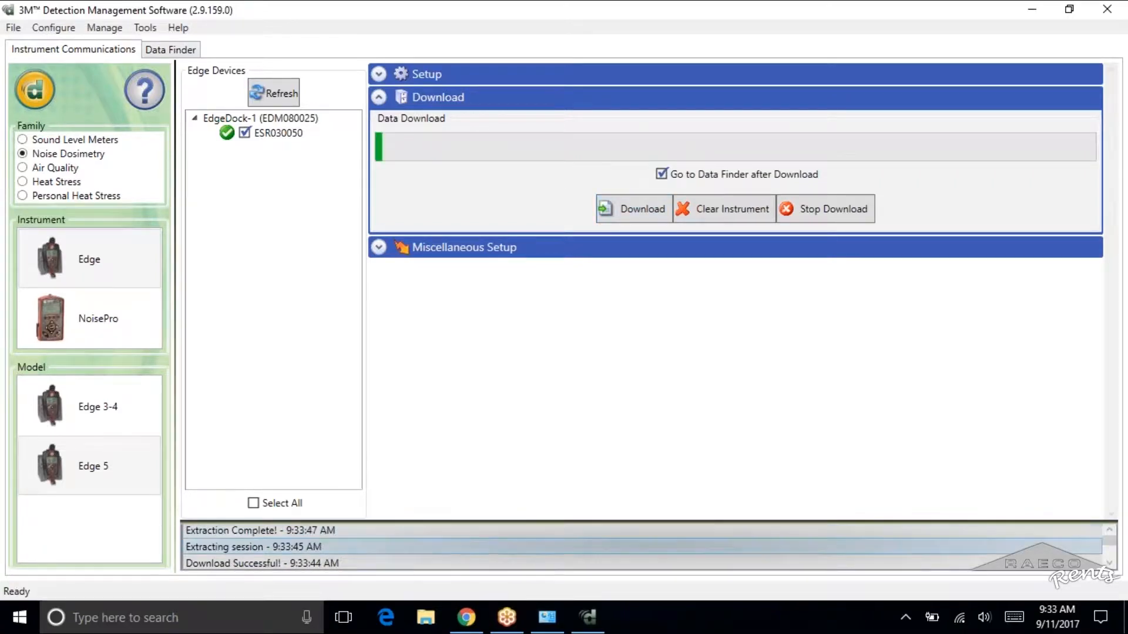
pyautogui.click(632, 209)
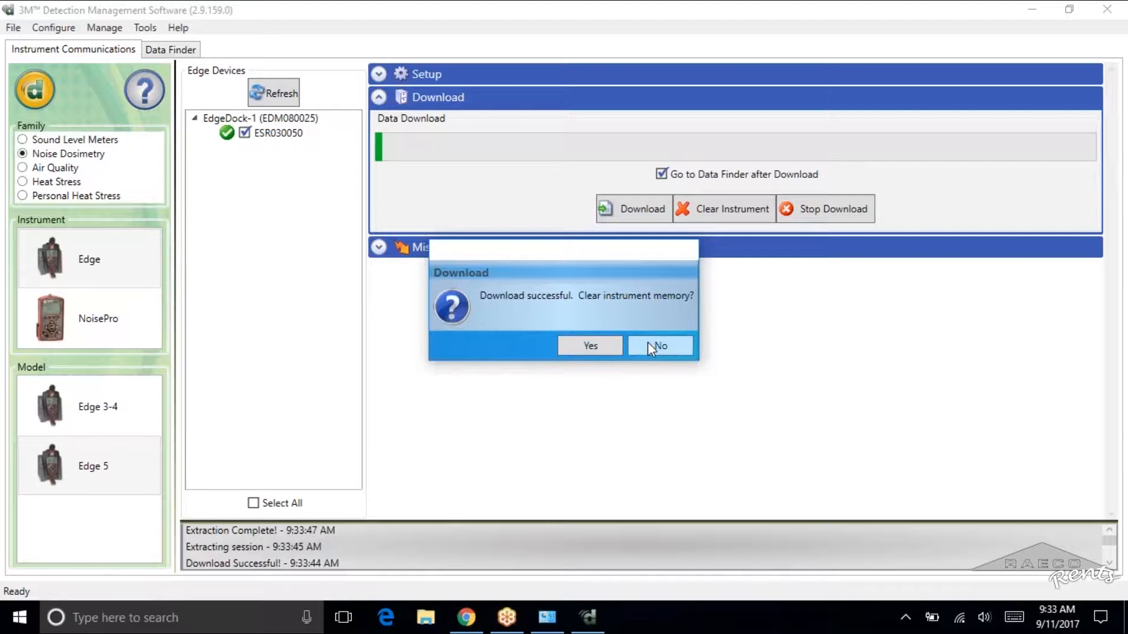
pyautogui.click(659, 345)
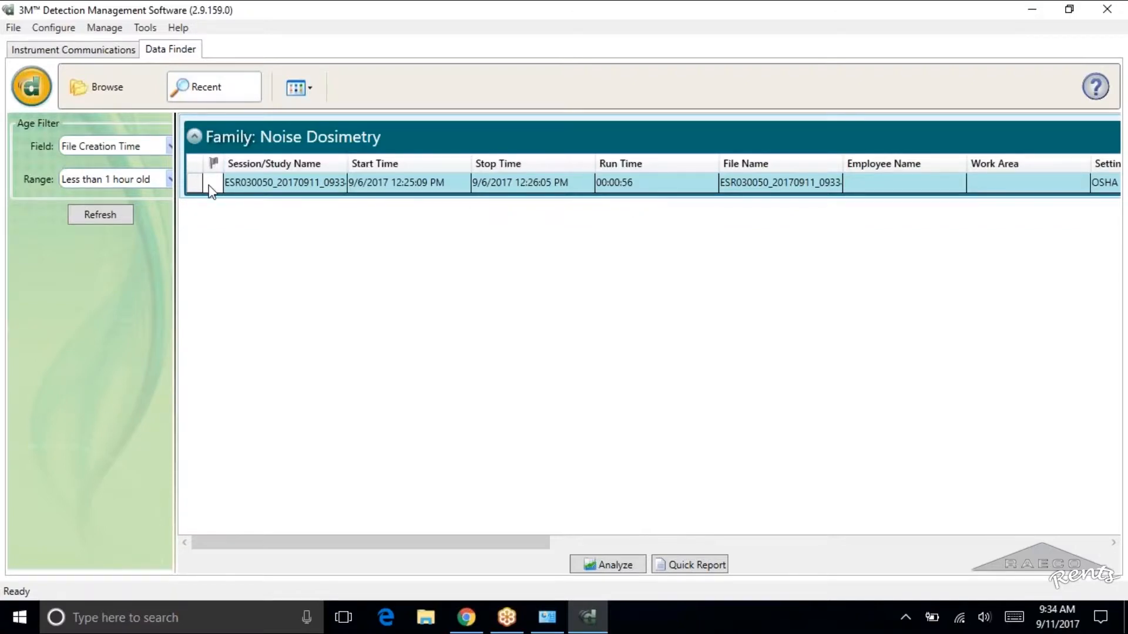
# - Open session ESR030050_20170911_093341 from Data Finder in Panel Layout View
pyautogui.rightClick(213, 182)
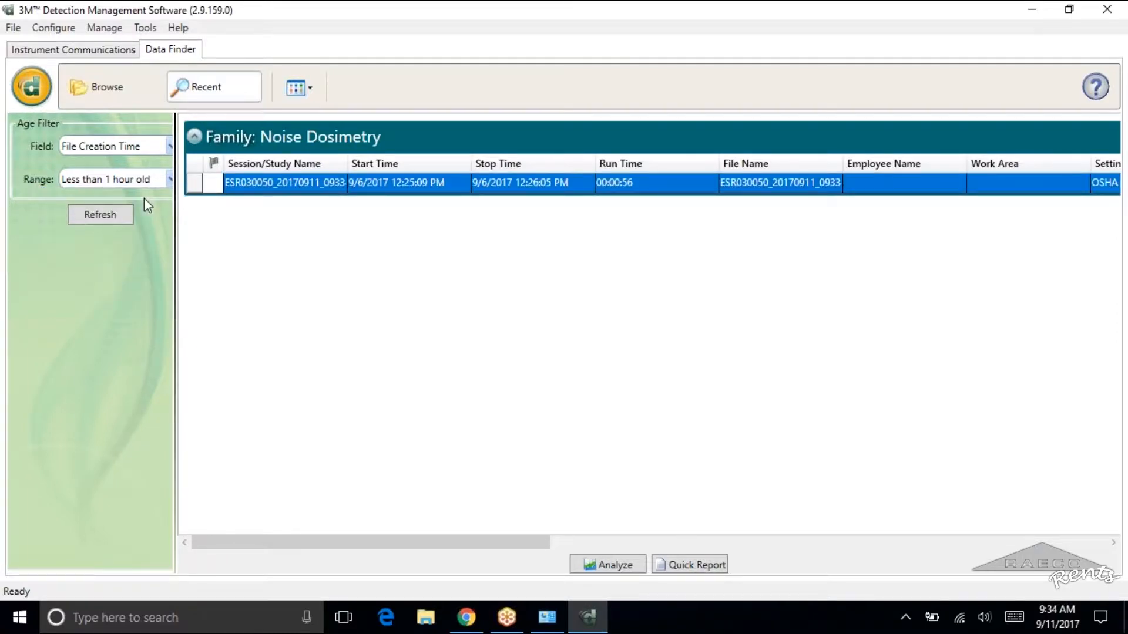
pyautogui.doubleClick(284, 183)
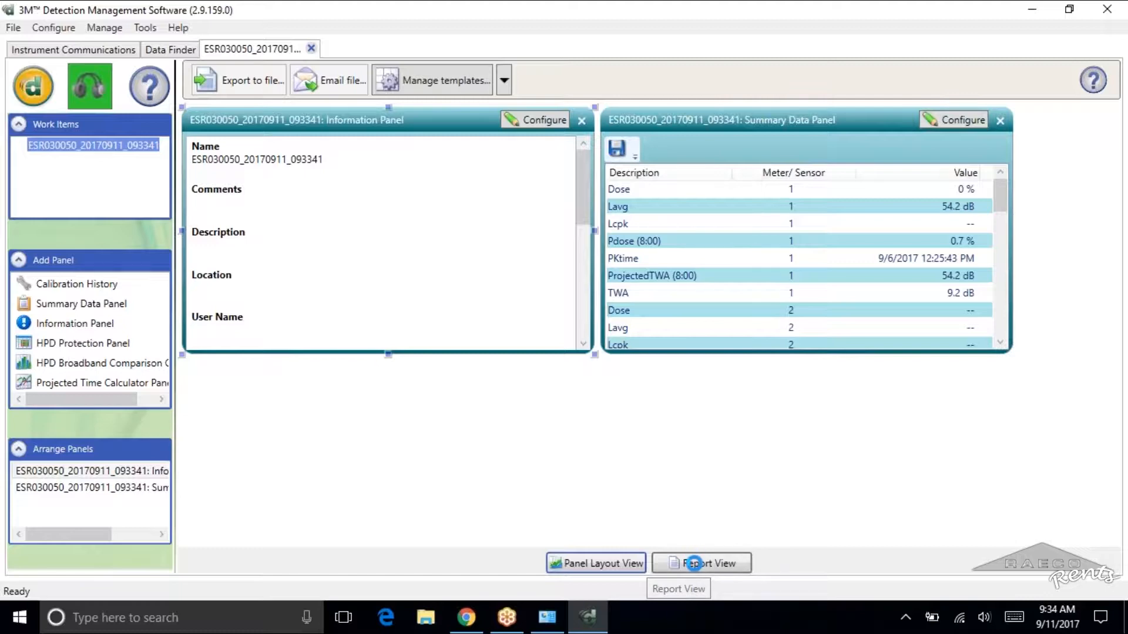
# - Show the ESR030050 session in Report View and look through the Session Report
pyautogui.click(701, 563)
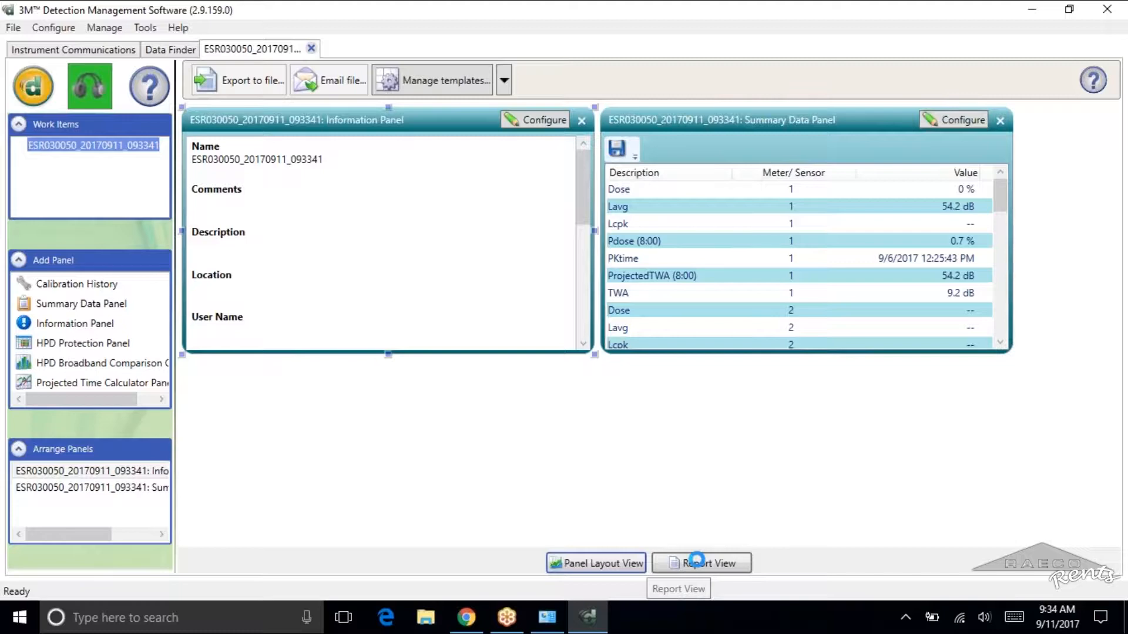
pyautogui.click(701, 563)
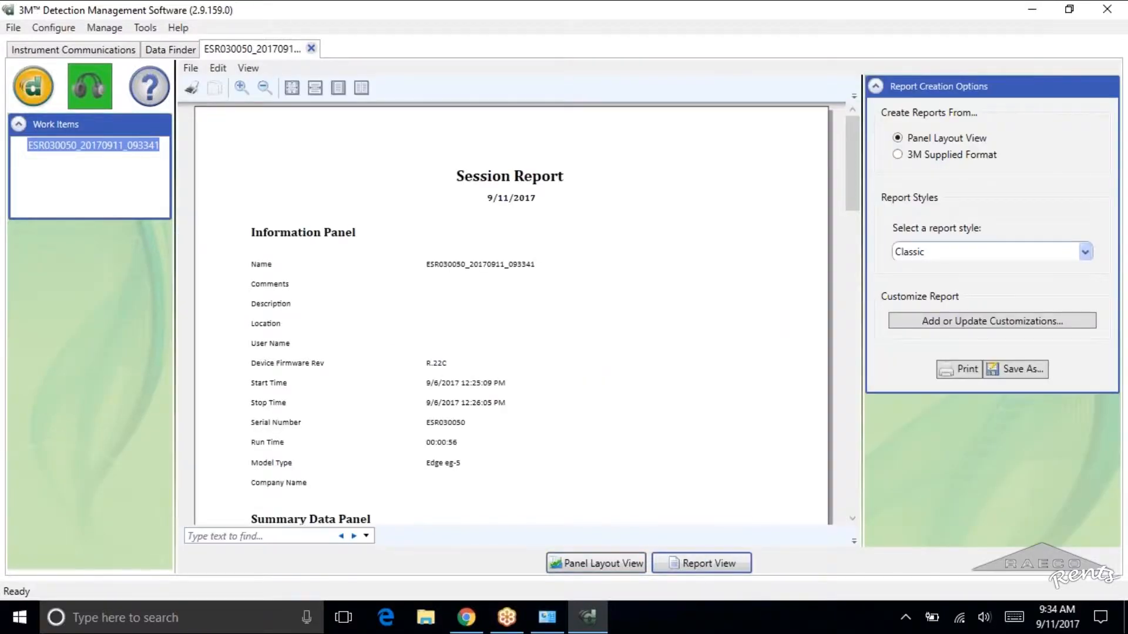
pyautogui.moveTo(799, 204)
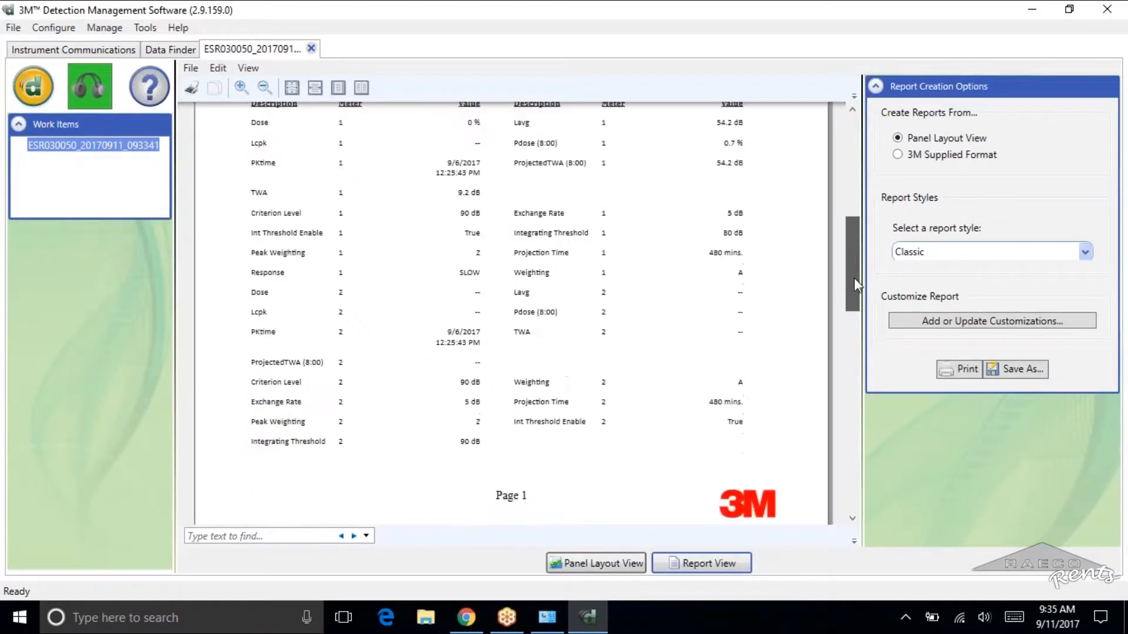
pyautogui.scroll(-3)
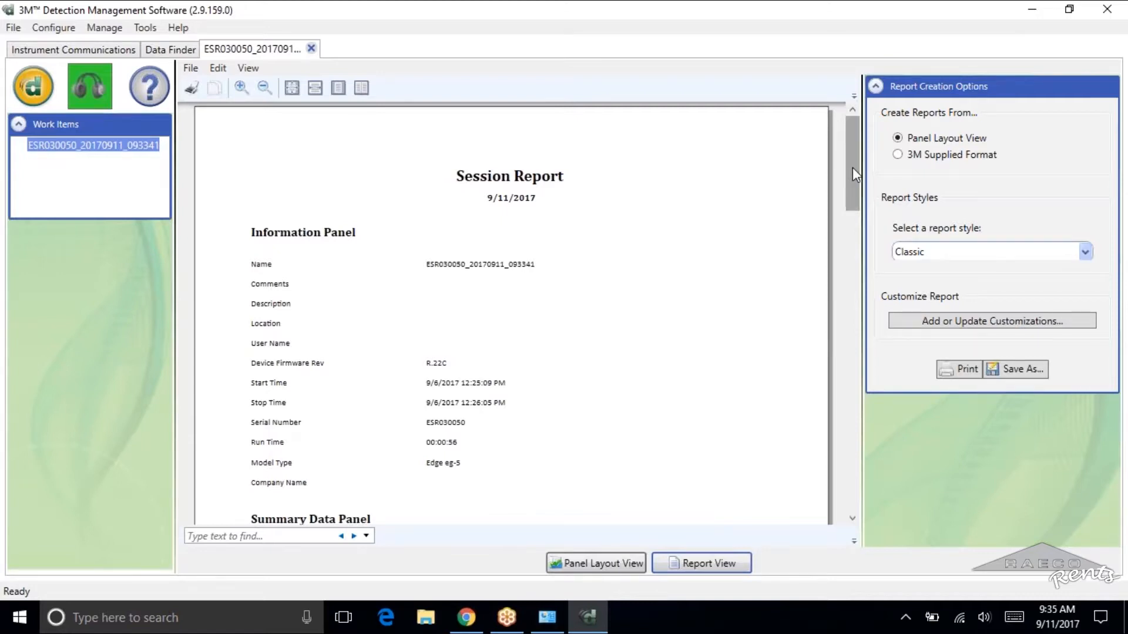
pyautogui.scroll(-3)
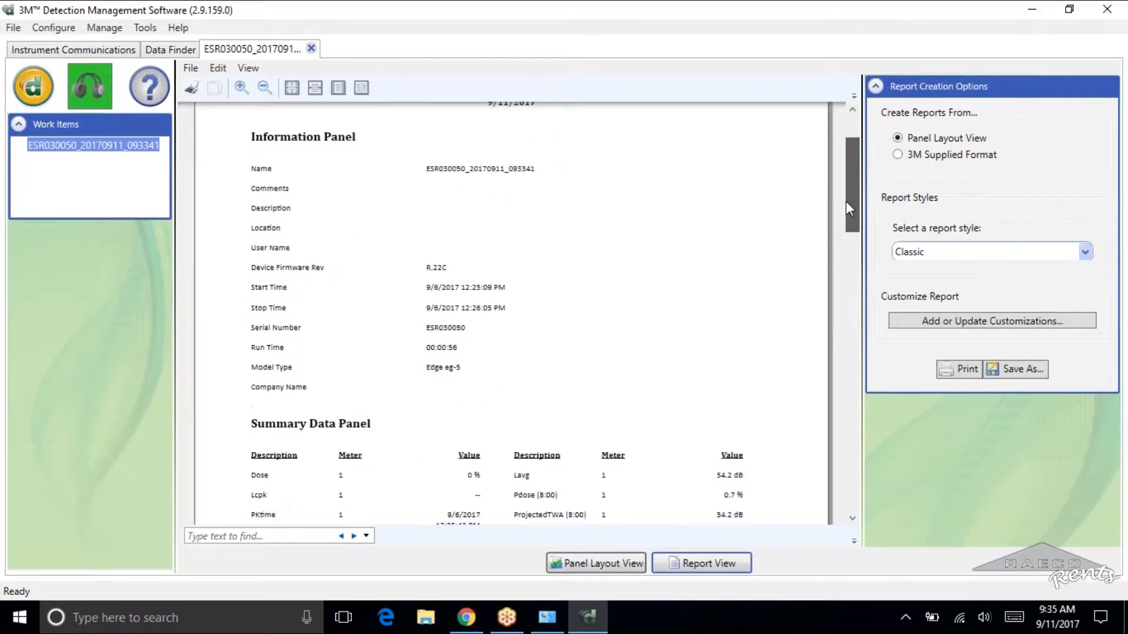
pyautogui.scroll(-3)
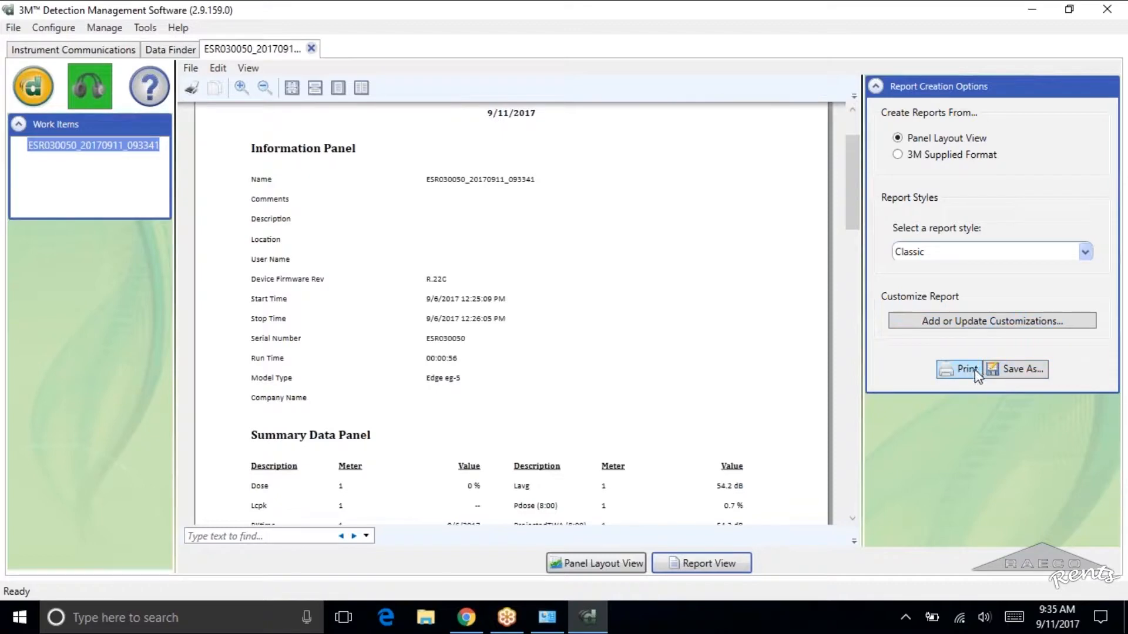
pyautogui.moveTo(1007, 380)
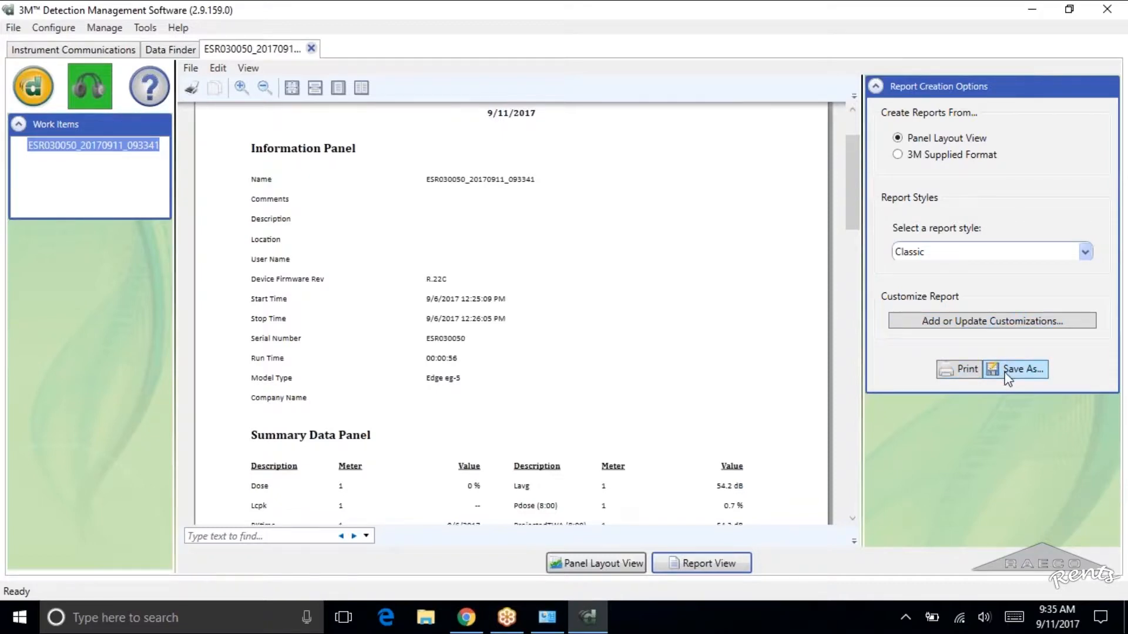
pyautogui.click(1019, 369)
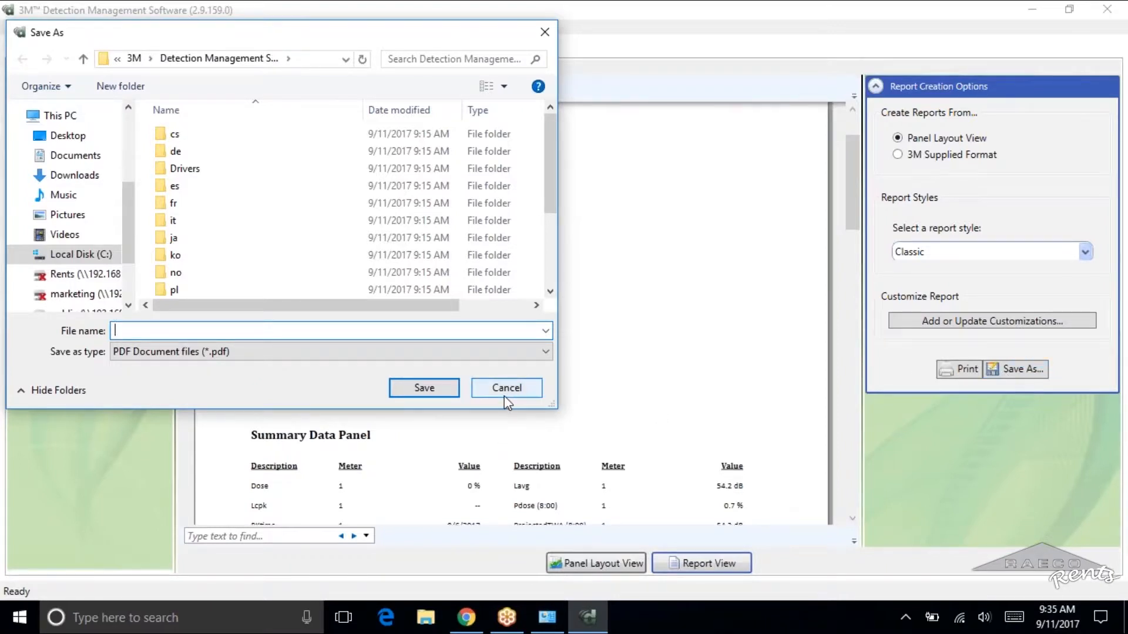
pyautogui.moveTo(533, 399)
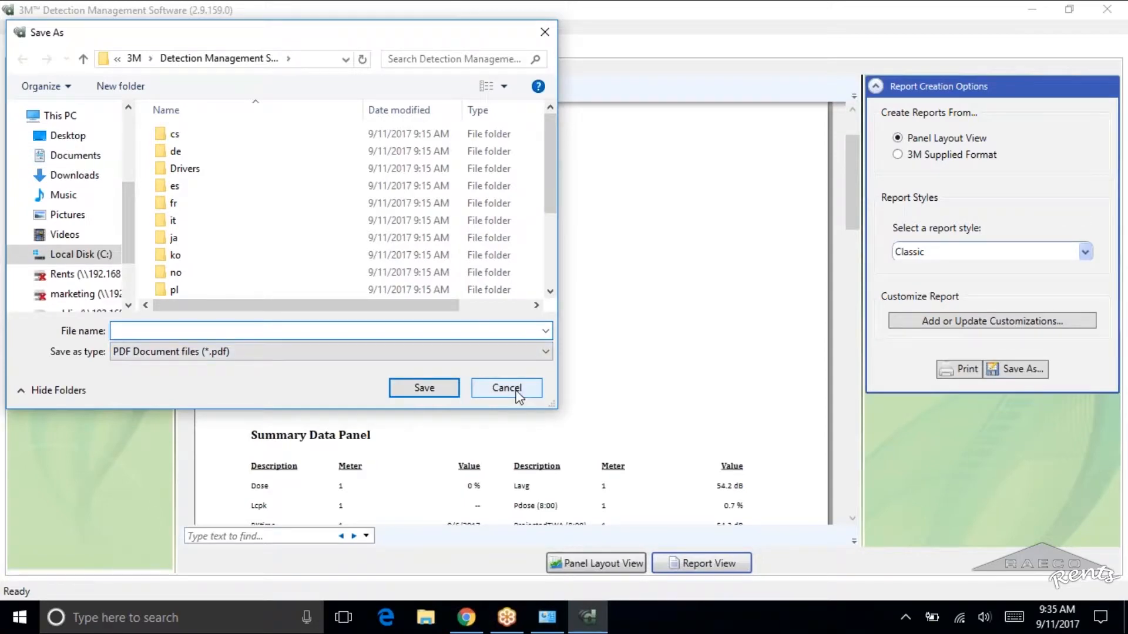
pyautogui.click(506, 388)
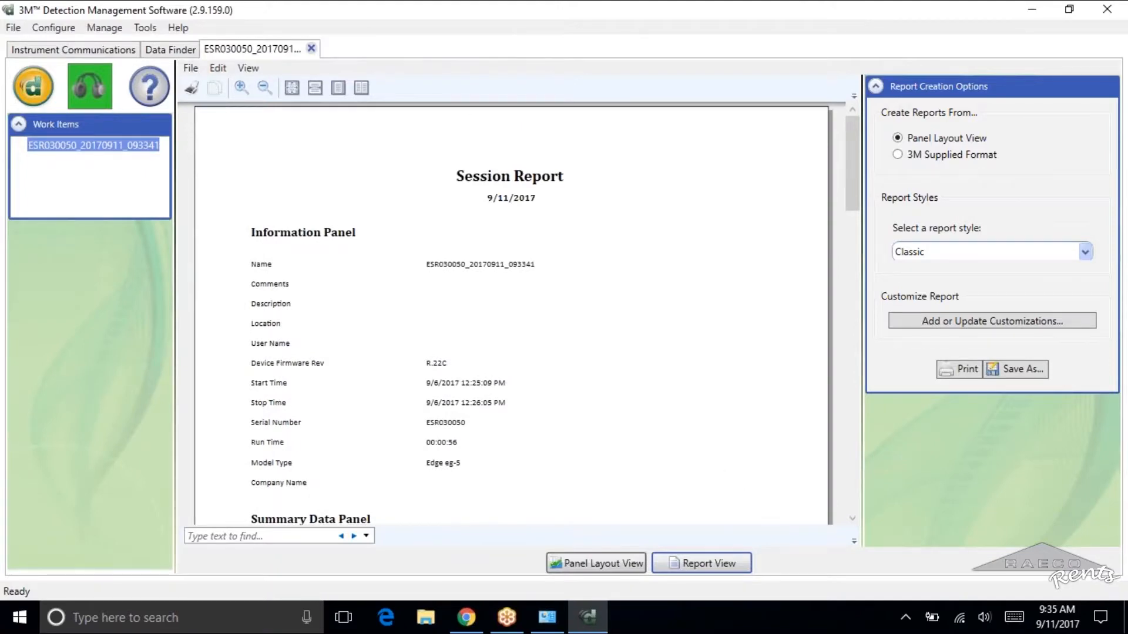
# - Return to the download page and refresh EdgeDock-1 so the Edge Devices list empties
pyautogui.click(71, 49)
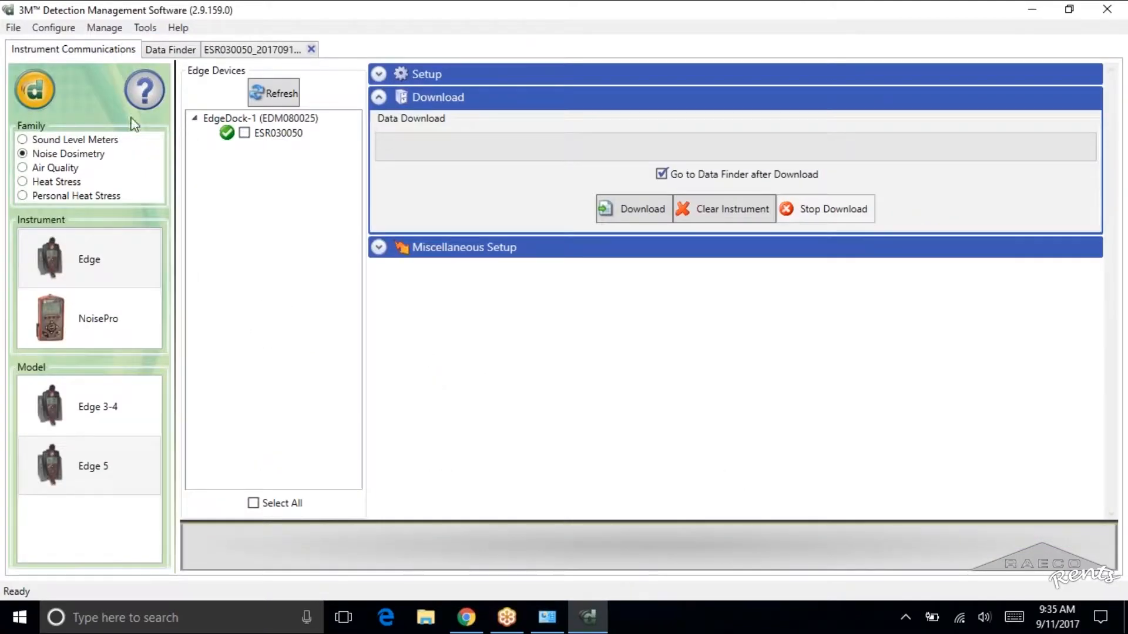
pyautogui.moveTo(224, 346)
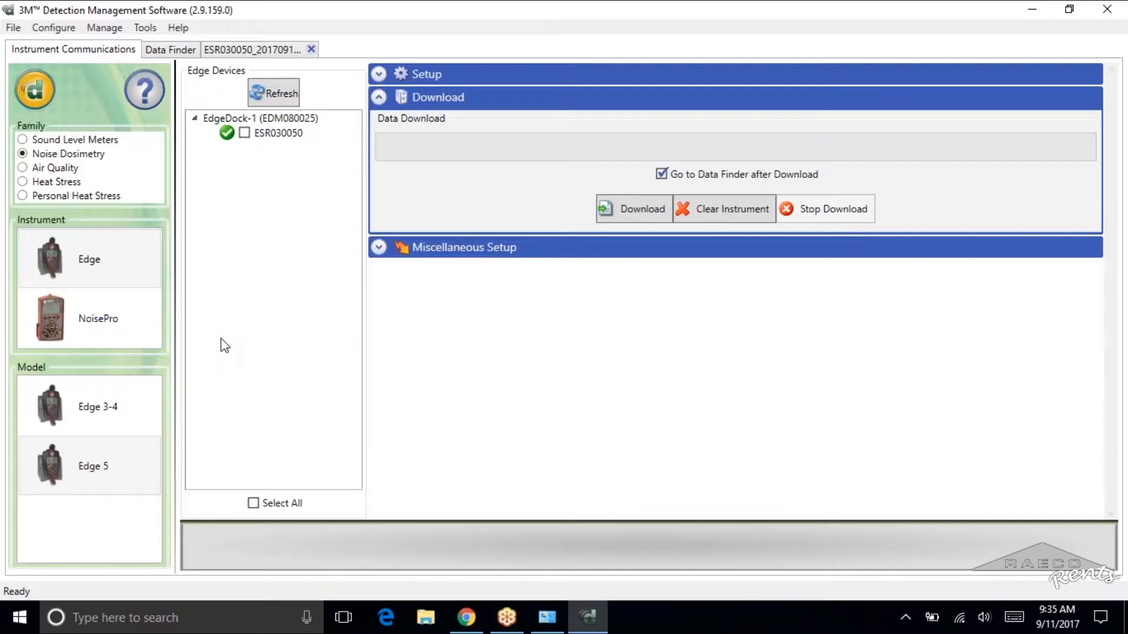
pyautogui.click(89, 318)
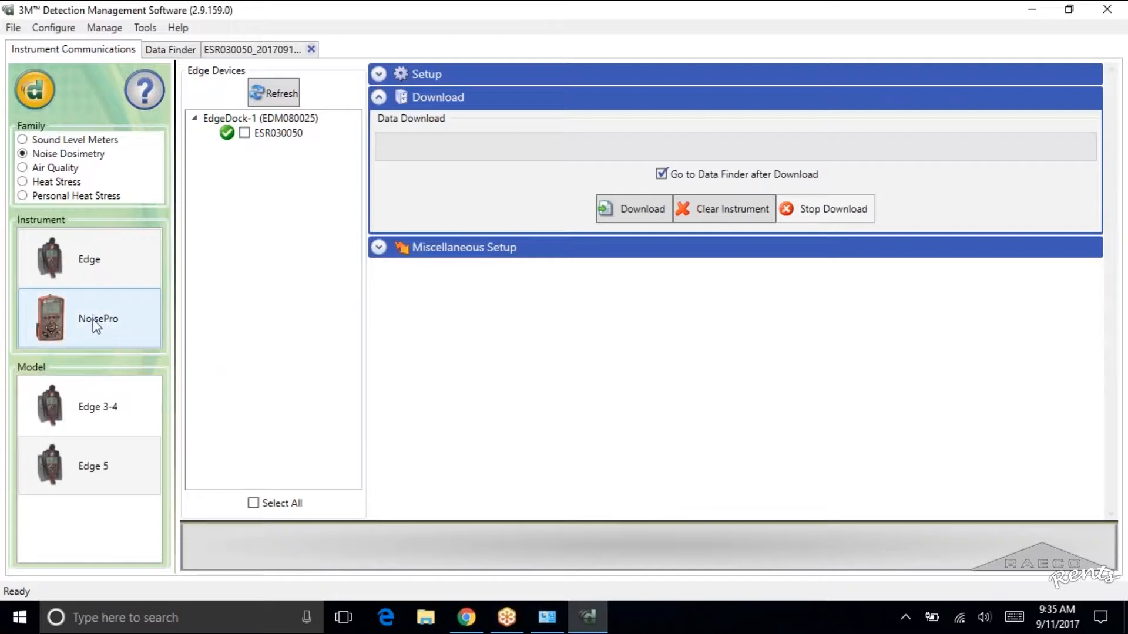
pyautogui.click(244, 133)
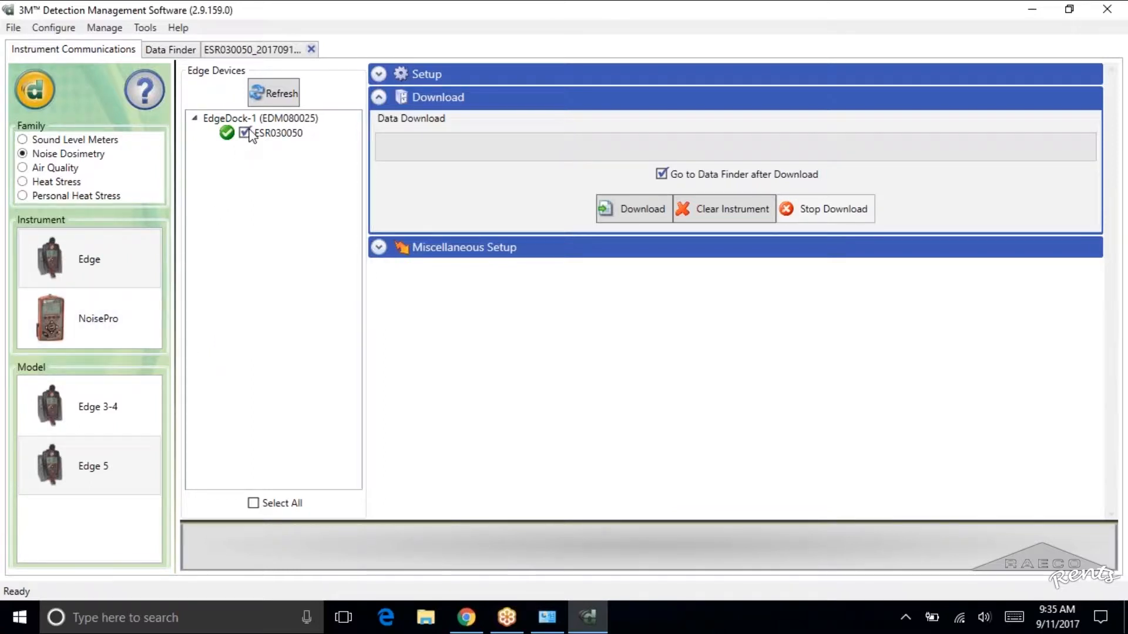
pyautogui.click(274, 92)
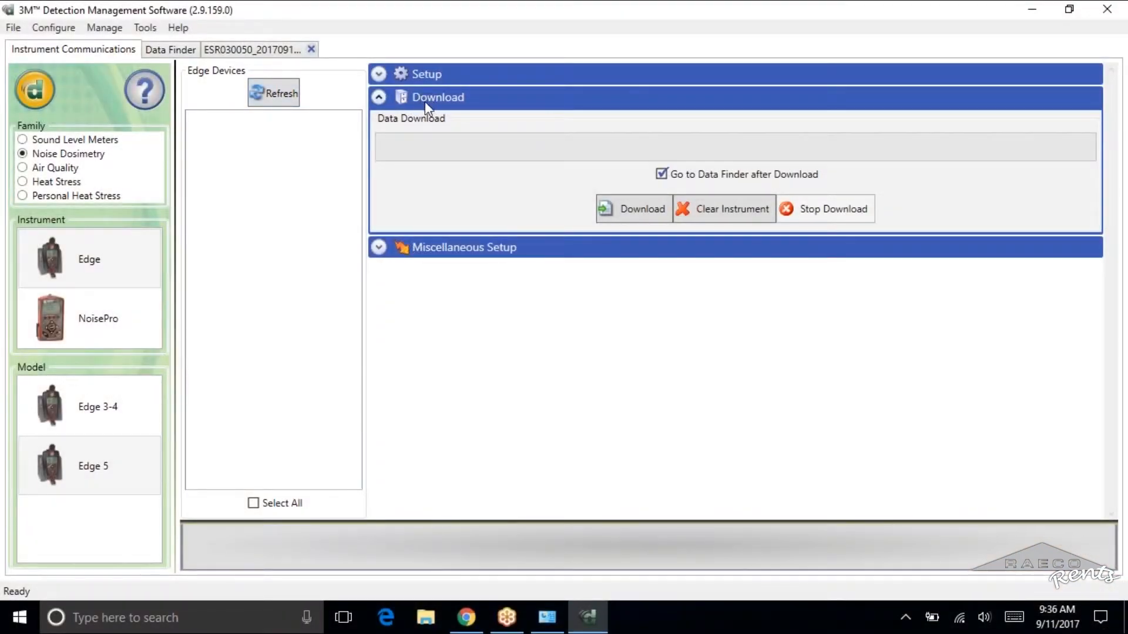
# - Select the NoisePro instrument and browse its Setup settings
pyautogui.click(88, 318)
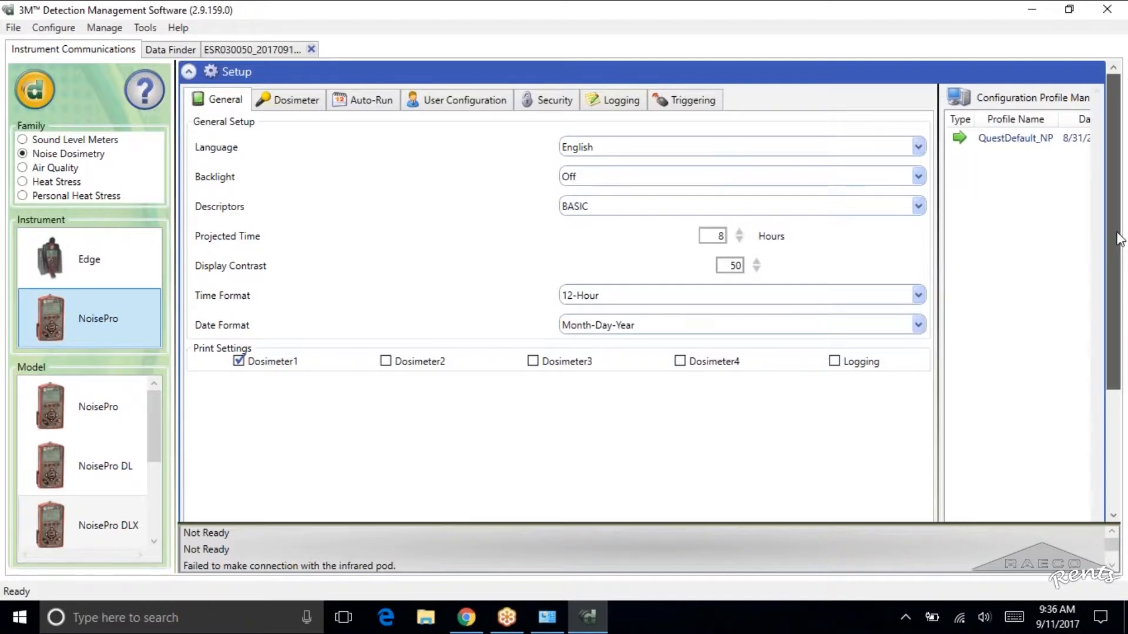
pyautogui.scroll(-3)
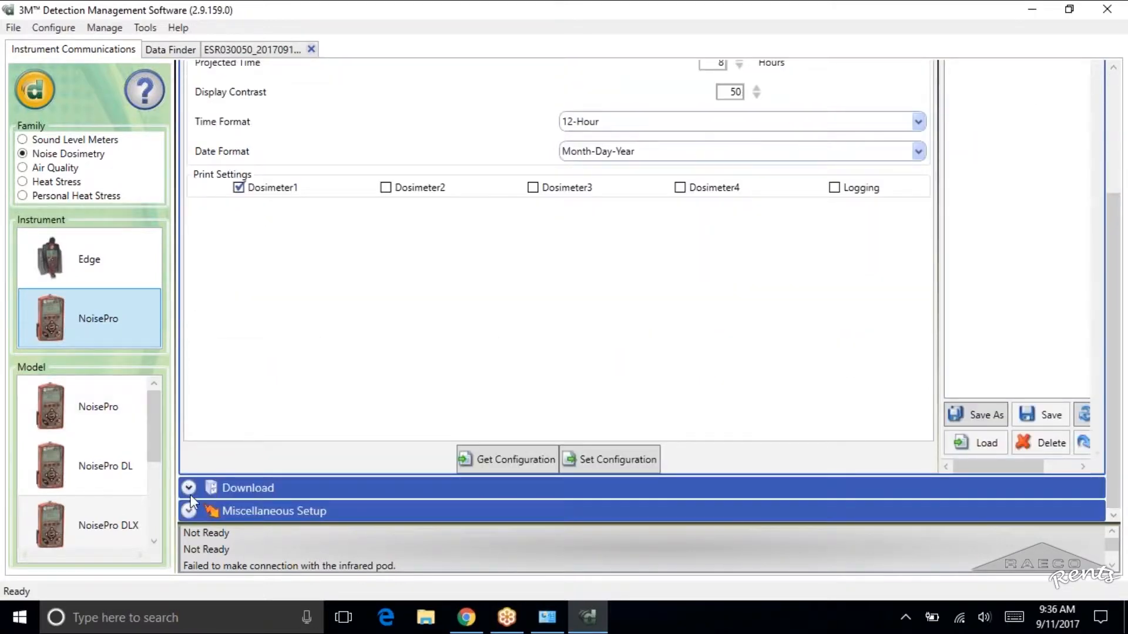
# - Start the download from NoisePro NXN050004, retrying past wake errors until data is received
pyautogui.click(188, 488)
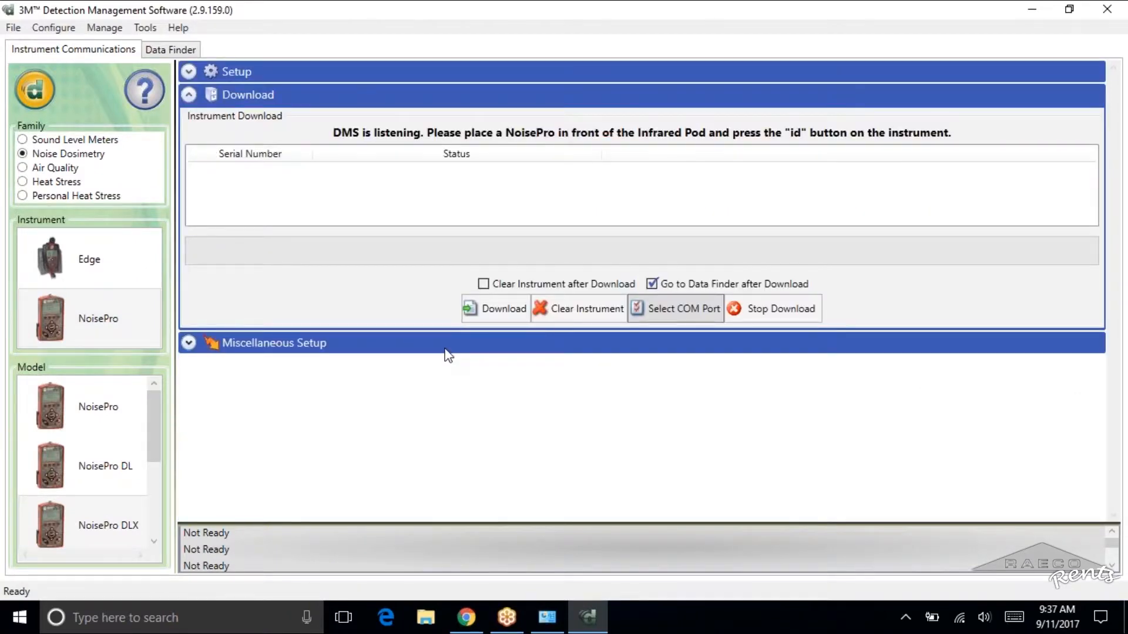
pyautogui.moveTo(449, 351)
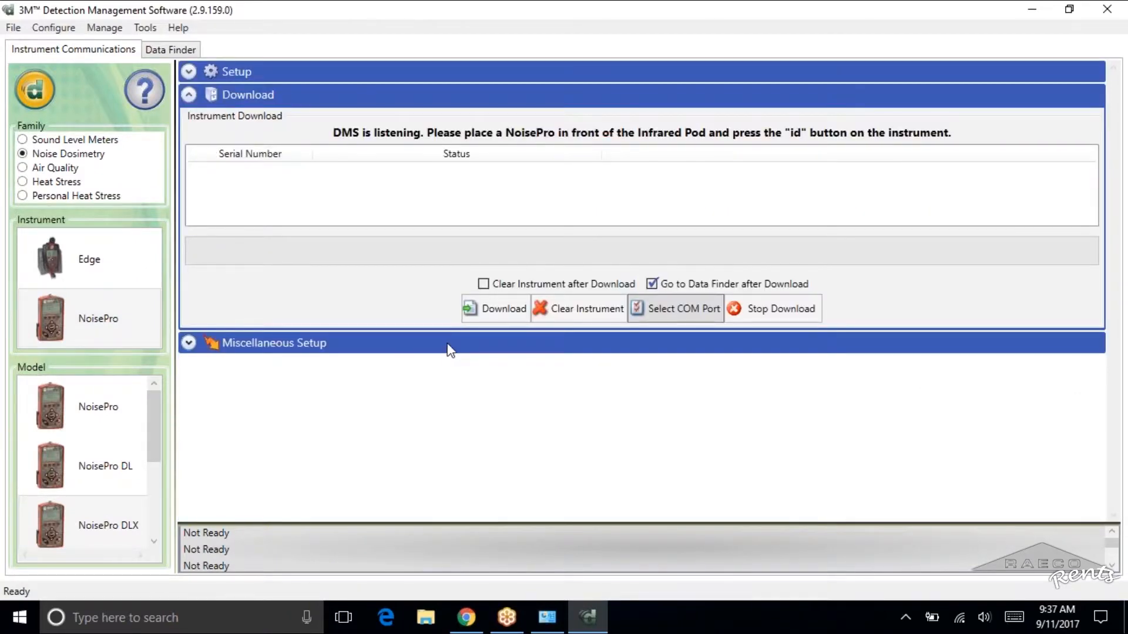
pyautogui.moveTo(389, 141)
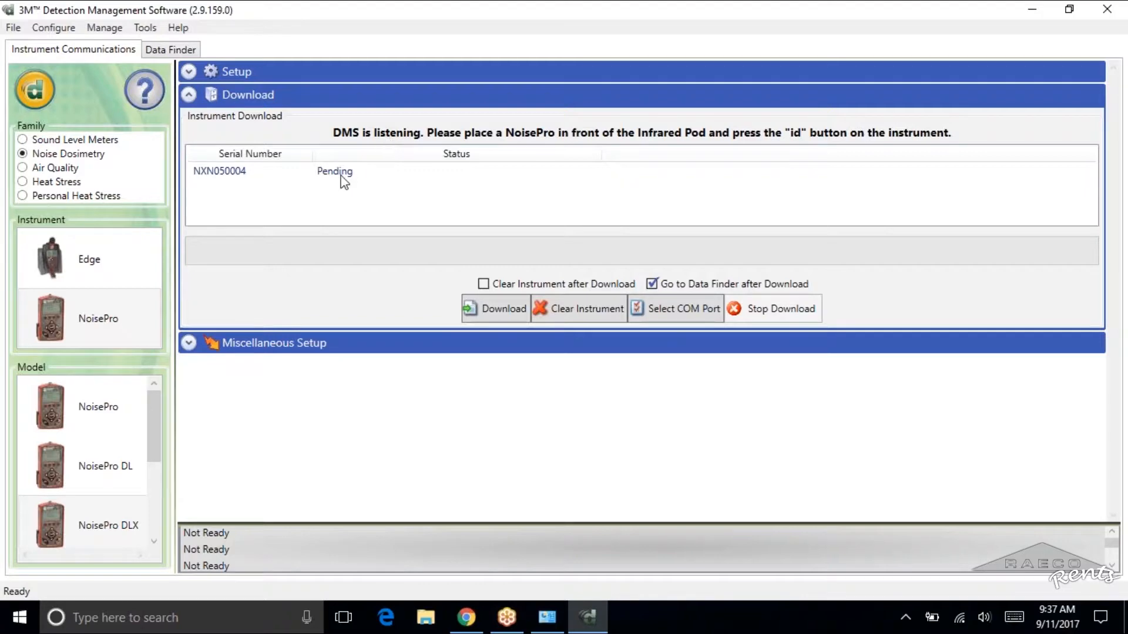
pyautogui.moveTo(328, 187)
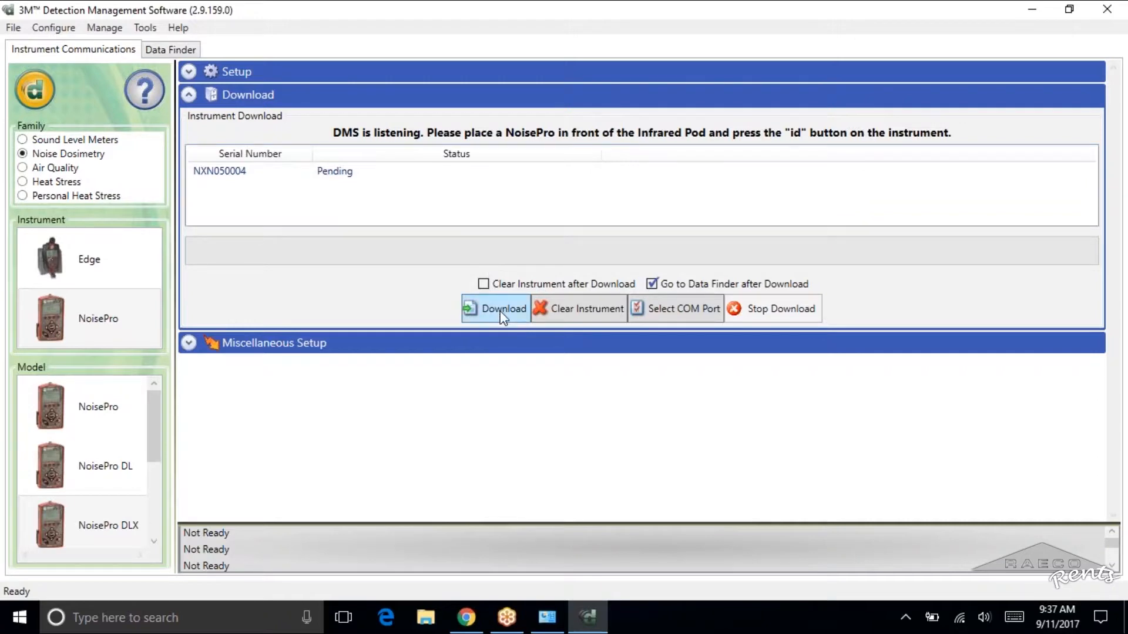
pyautogui.click(504, 308)
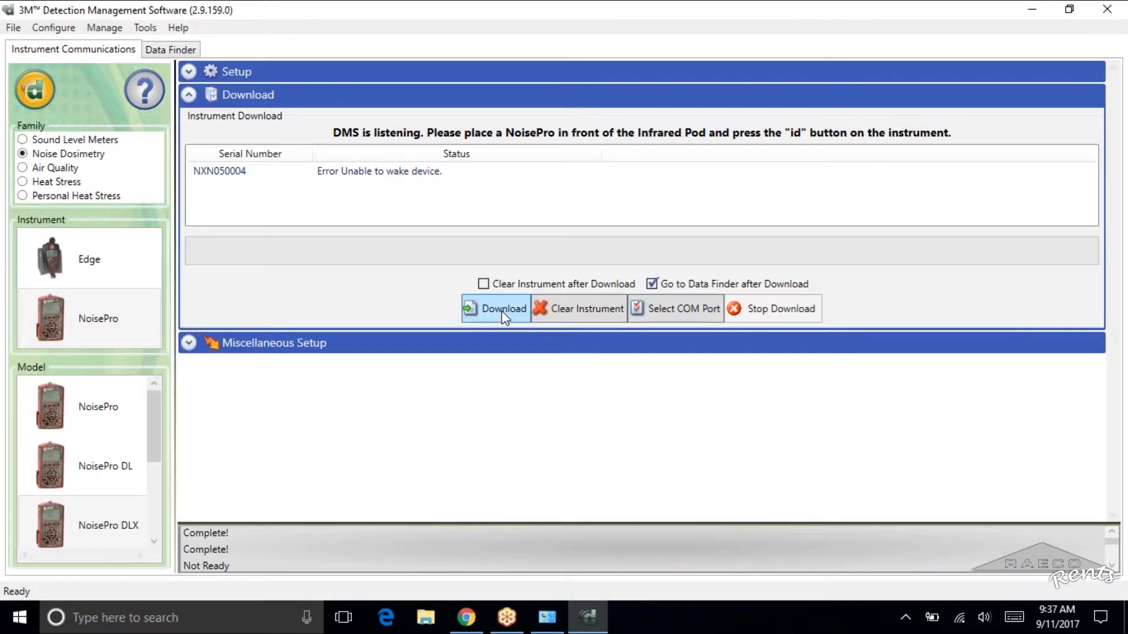
pyautogui.click(496, 308)
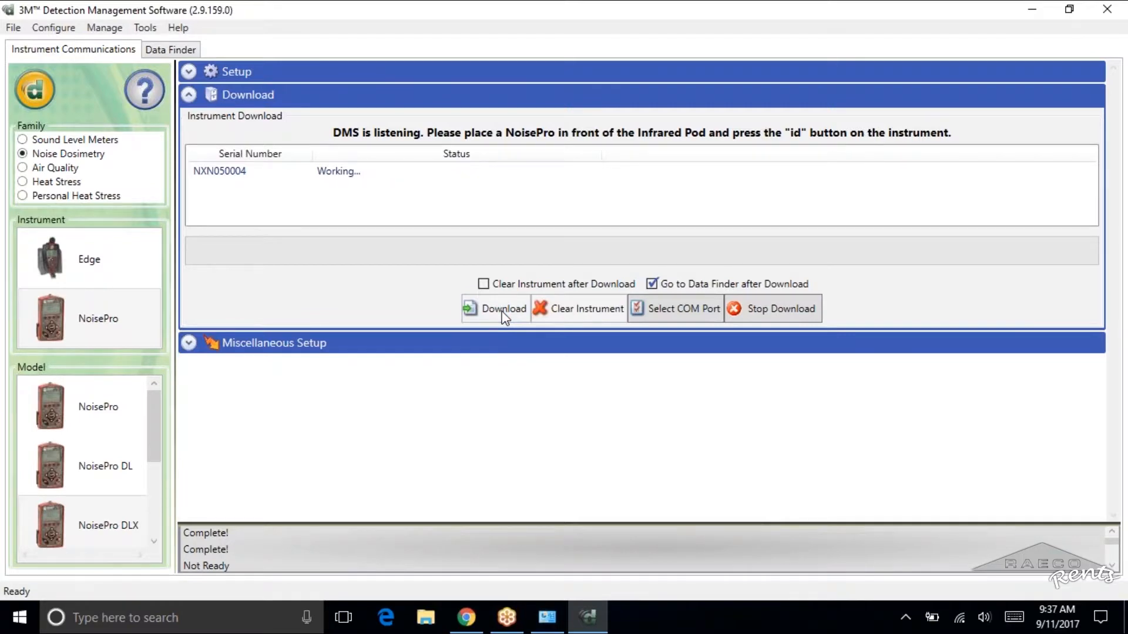
pyautogui.click(503, 308)
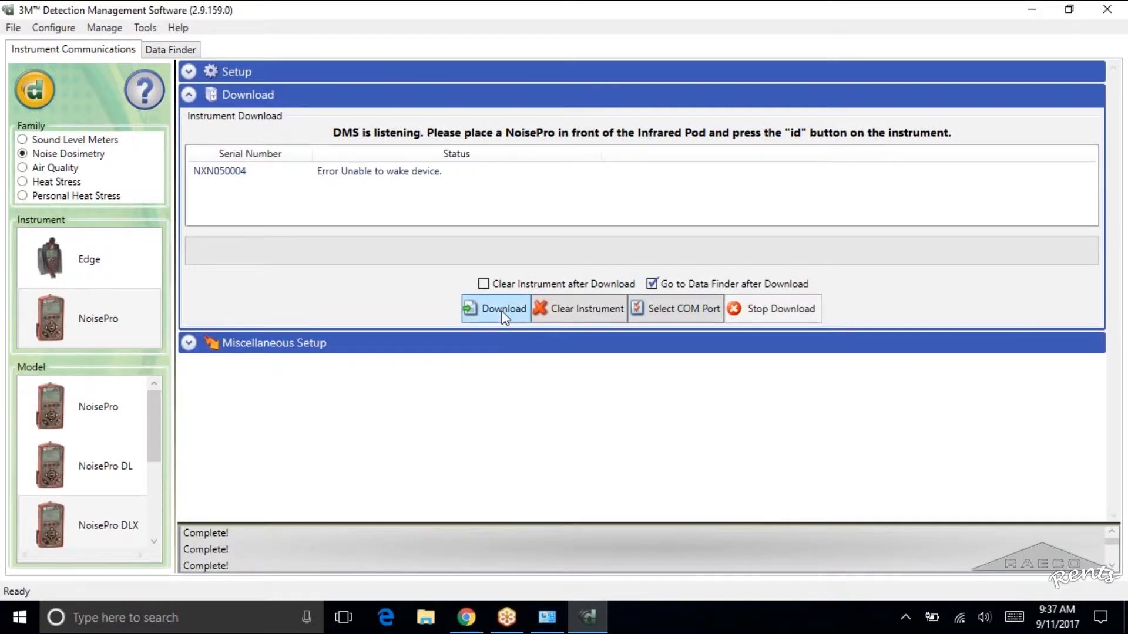
pyautogui.click(495, 308)
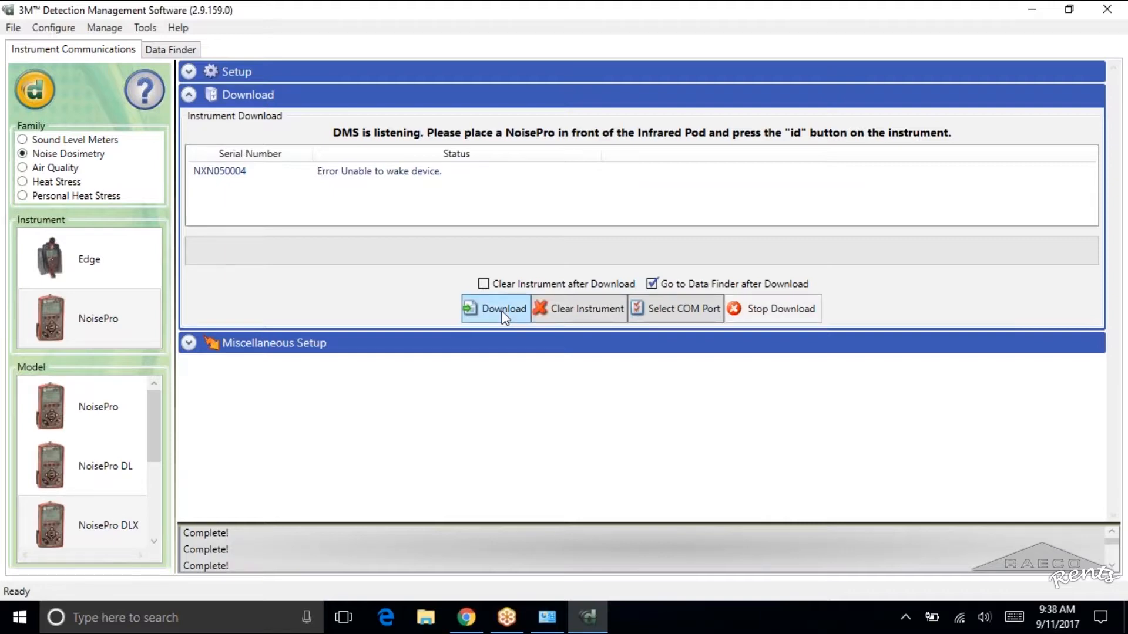
pyautogui.click(495, 308)
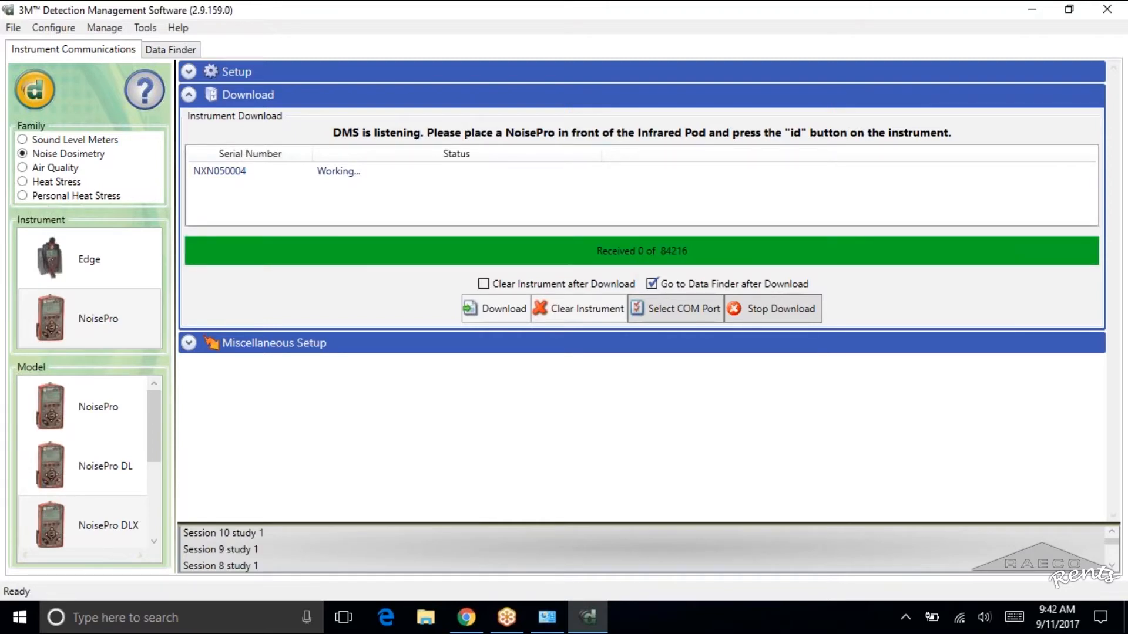
# - Show the downloaded NoisePro NXN050004 sessions in Data Finder
pyautogui.click(169, 49)
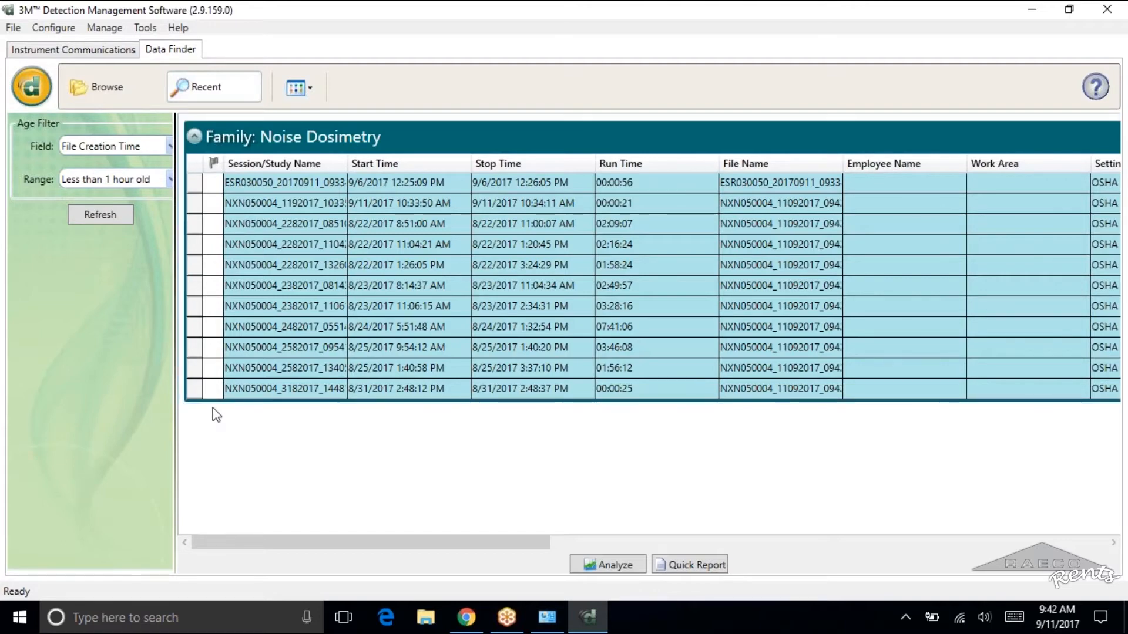
pyautogui.moveTo(220, 390)
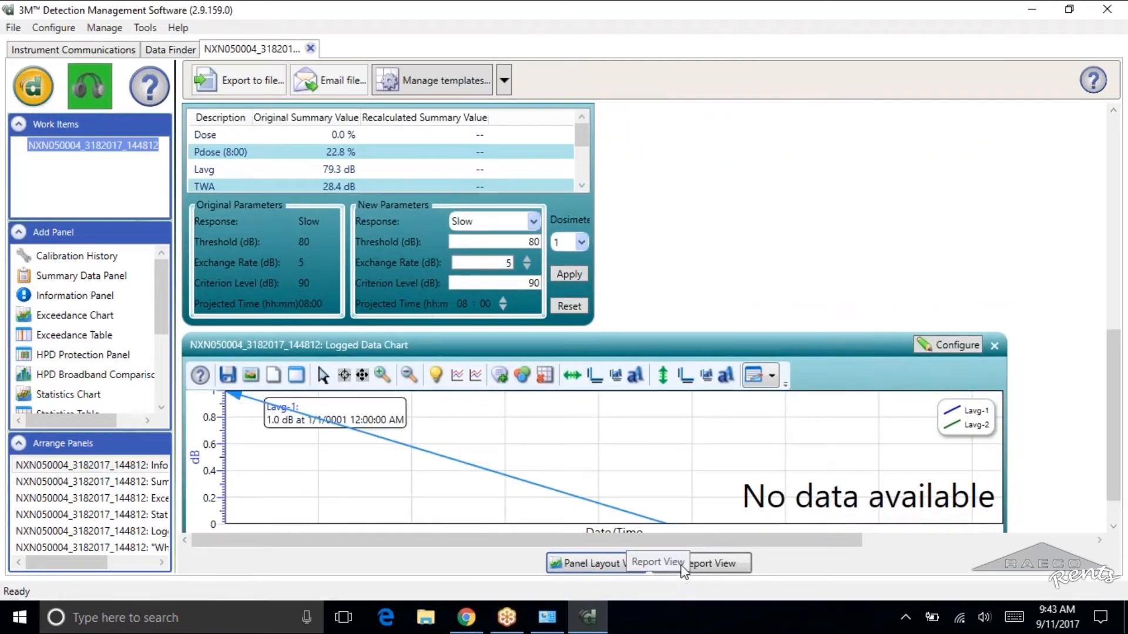
# - Show the NXN050004 session as a Session Report and look through its pages
pyautogui.click(656, 563)
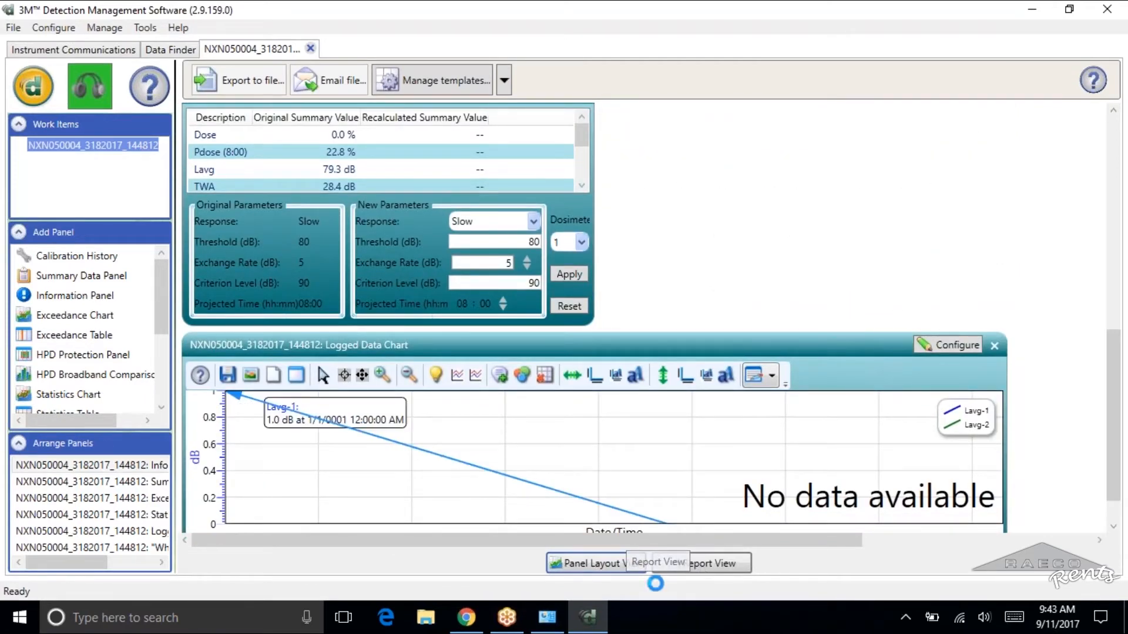
pyautogui.click(699, 563)
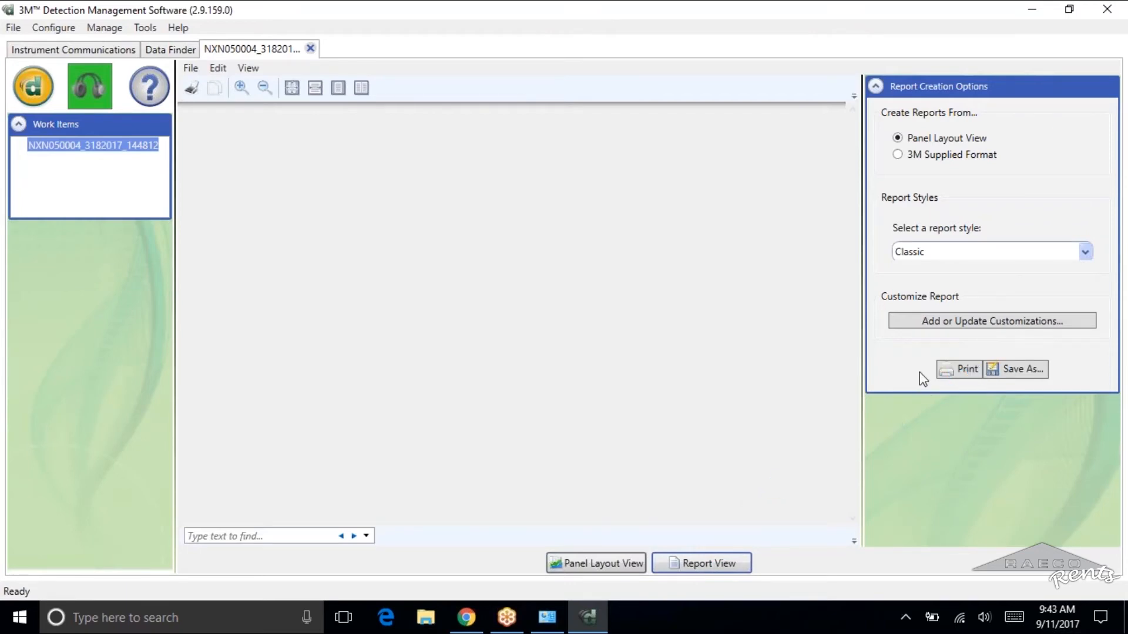
pyautogui.click(700, 562)
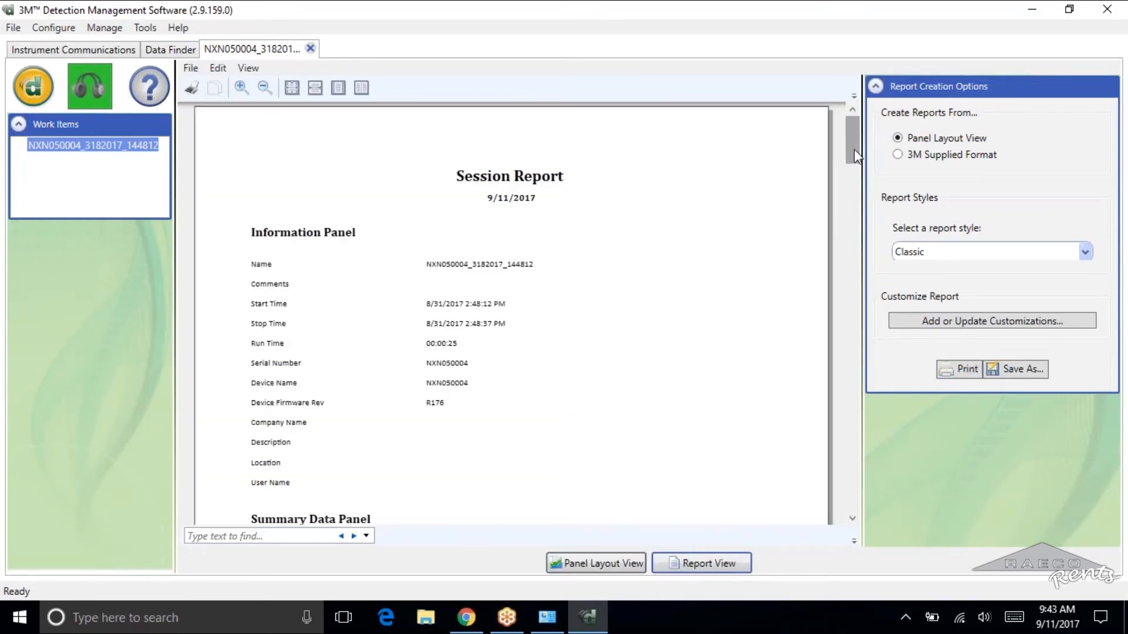
pyautogui.scroll(-3)
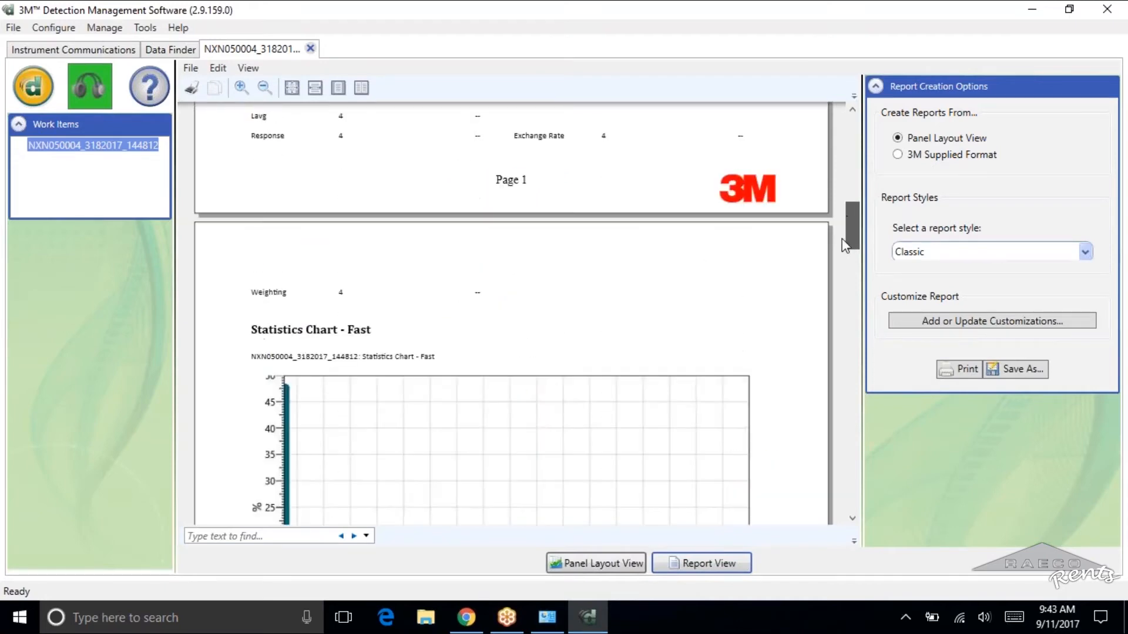
pyautogui.scroll(-3)
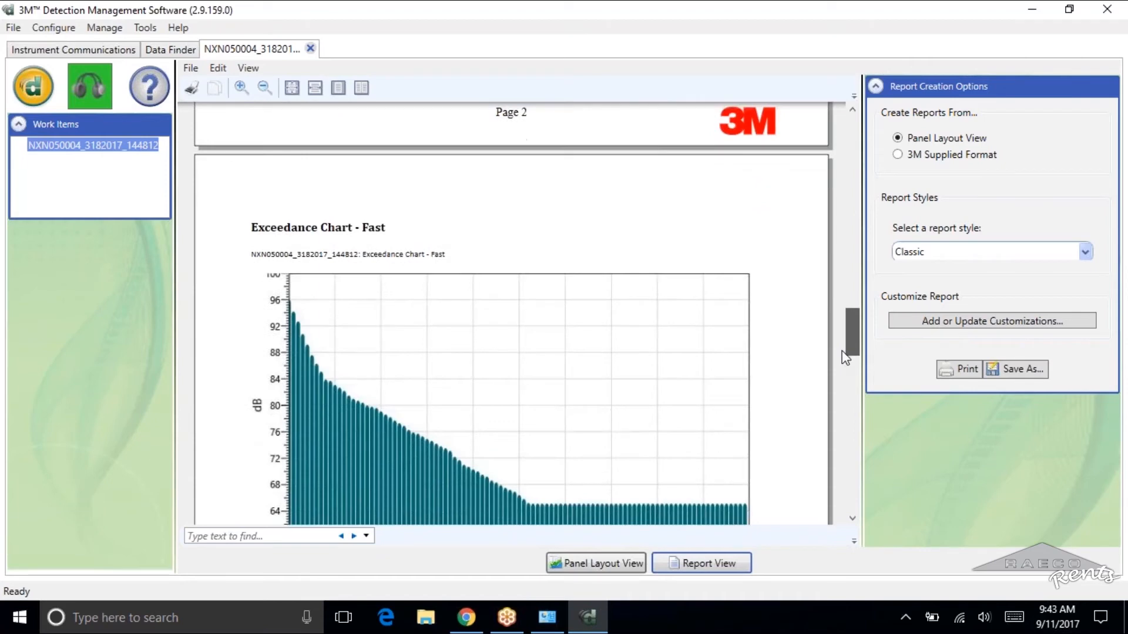
pyautogui.scroll(-3)
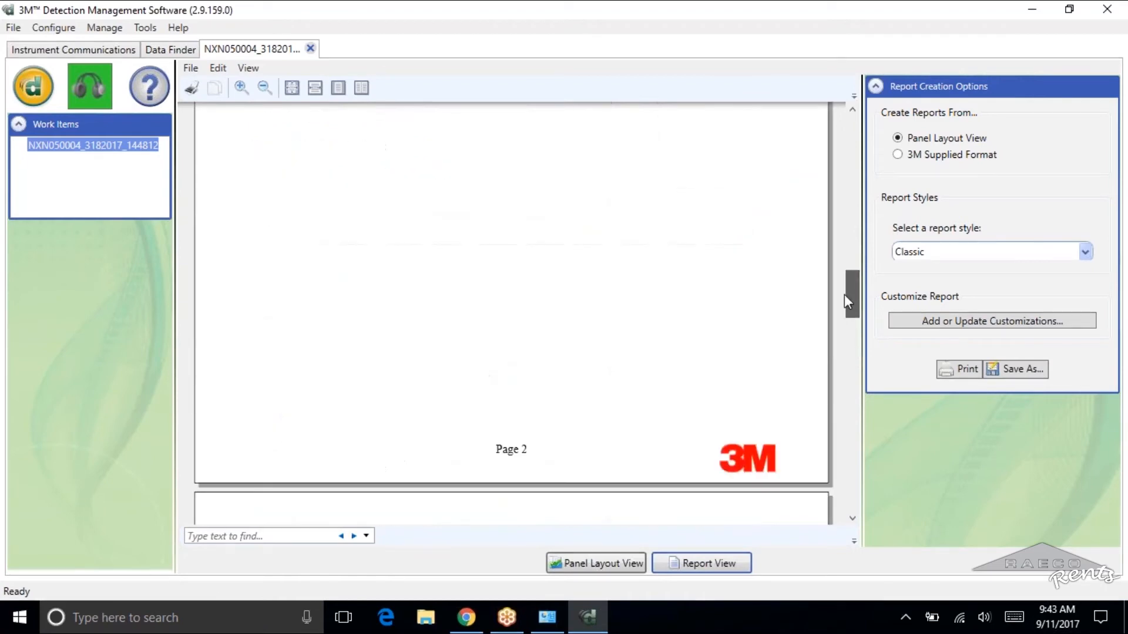
pyautogui.scroll(-3)
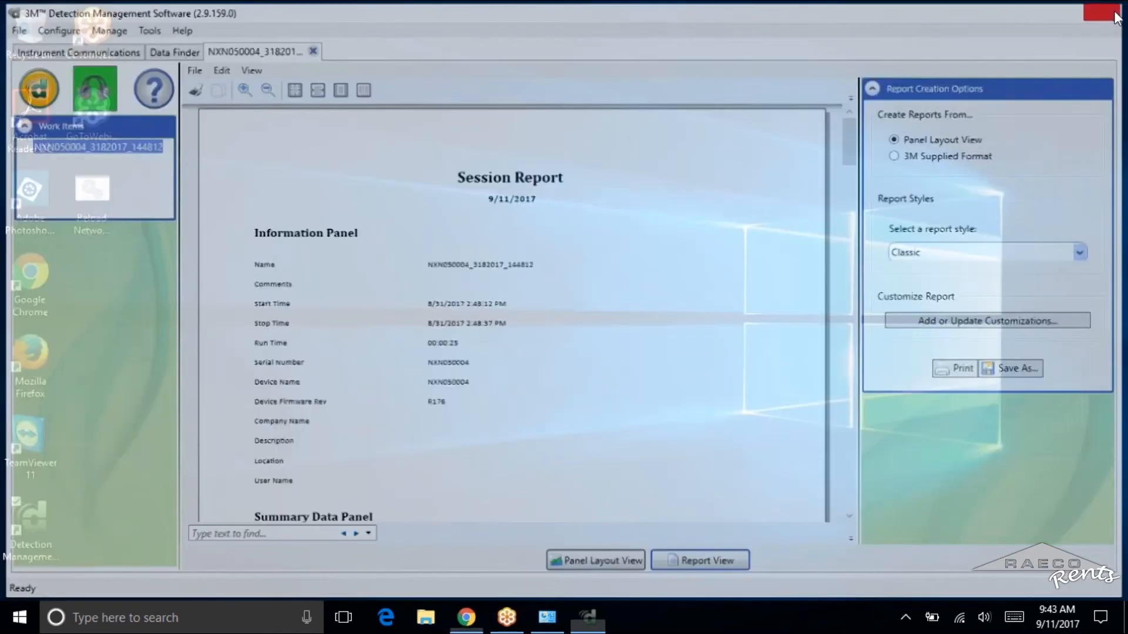
# - Close Detection Management Software, leaving the Windows desktop
pyautogui.click(1110, 13)
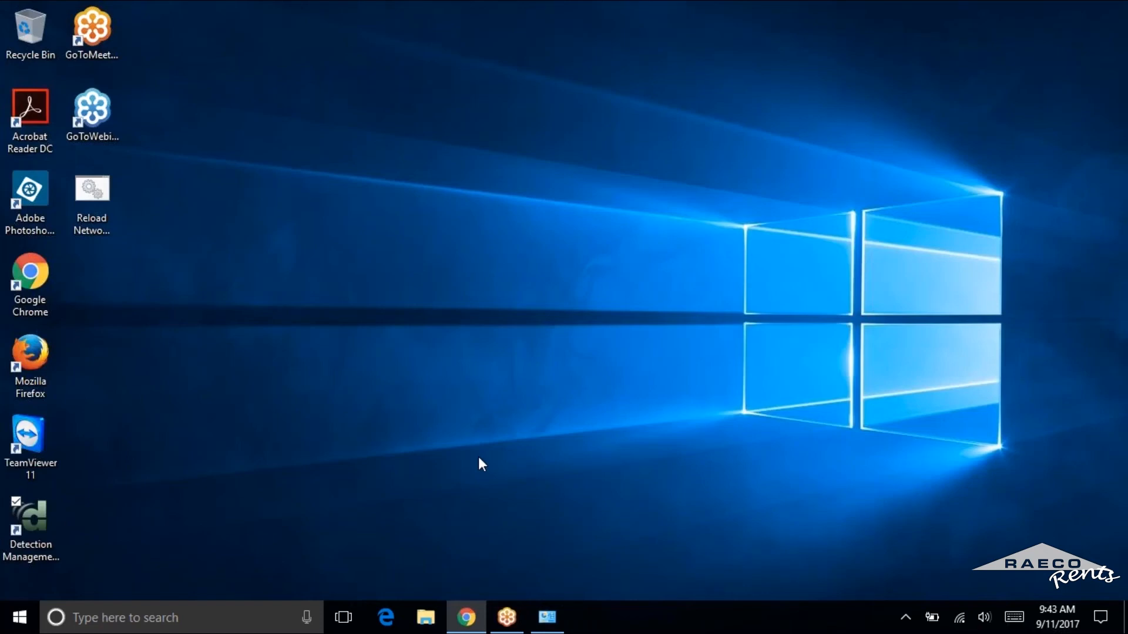